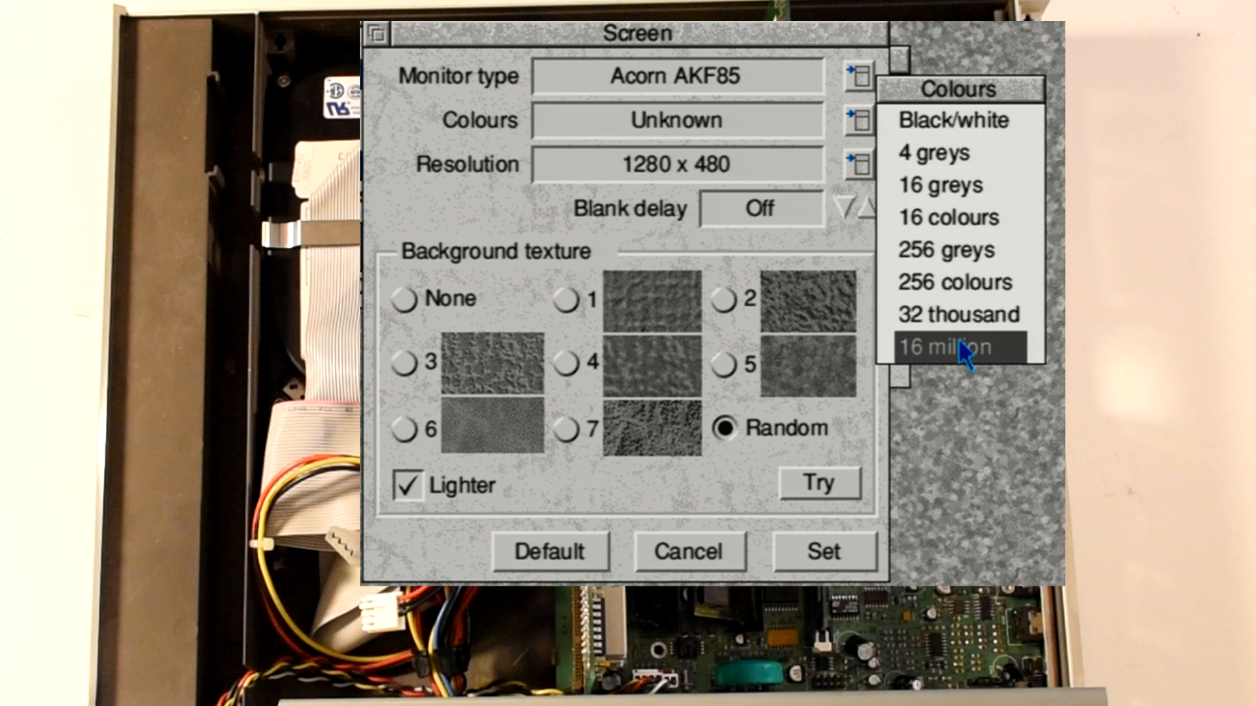
Step: Choose 16 colours for the screen mode in the Screen configuration window
click(950, 348)
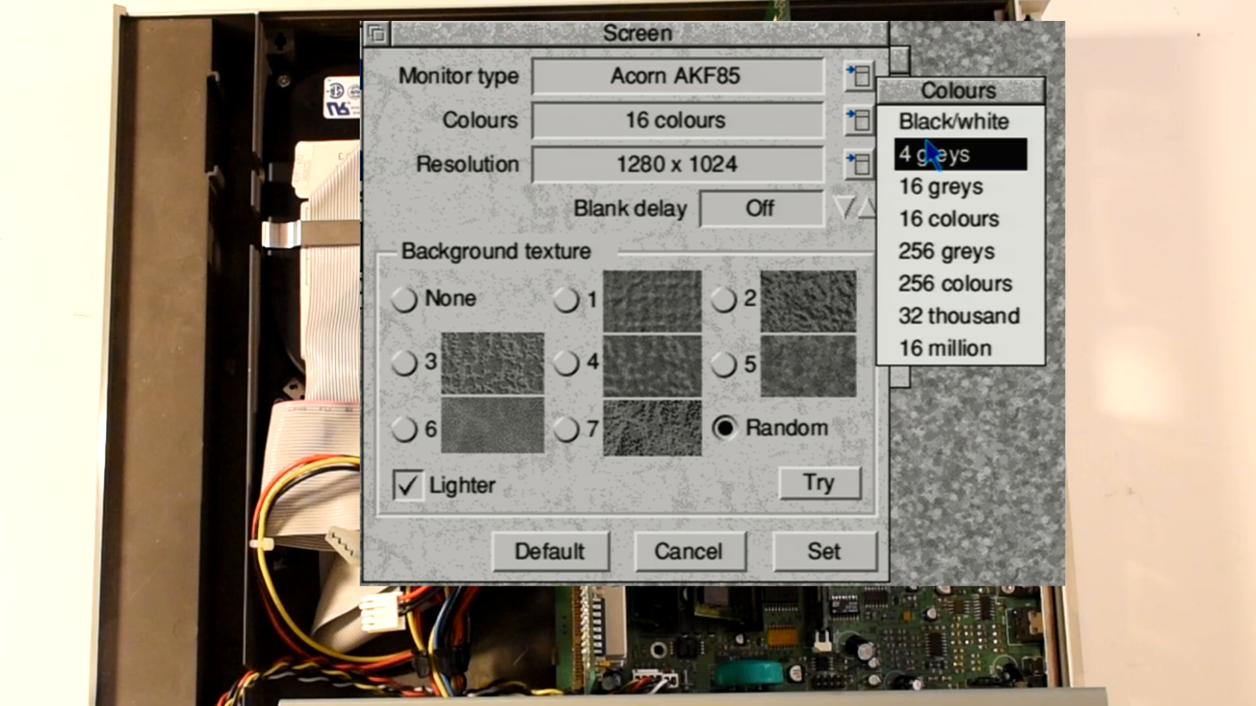
mouse_move(792, 58)
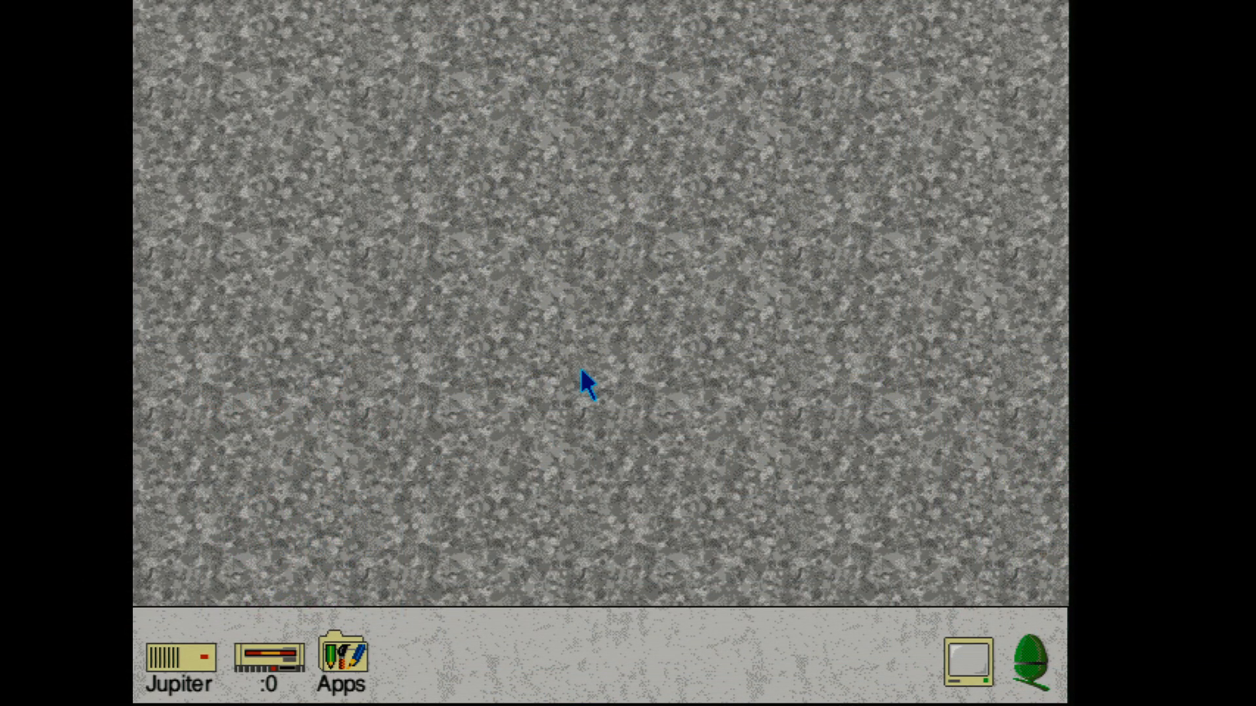
mouse_move(659, 593)
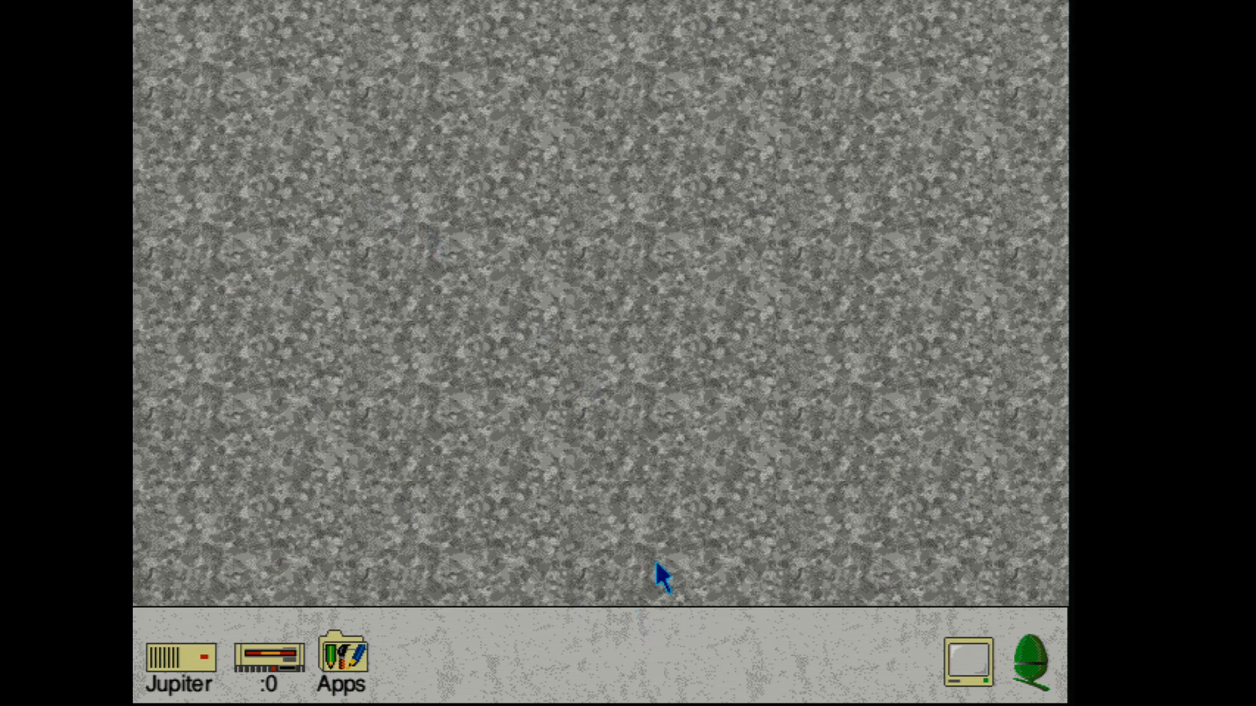
mouse_move(395, 266)
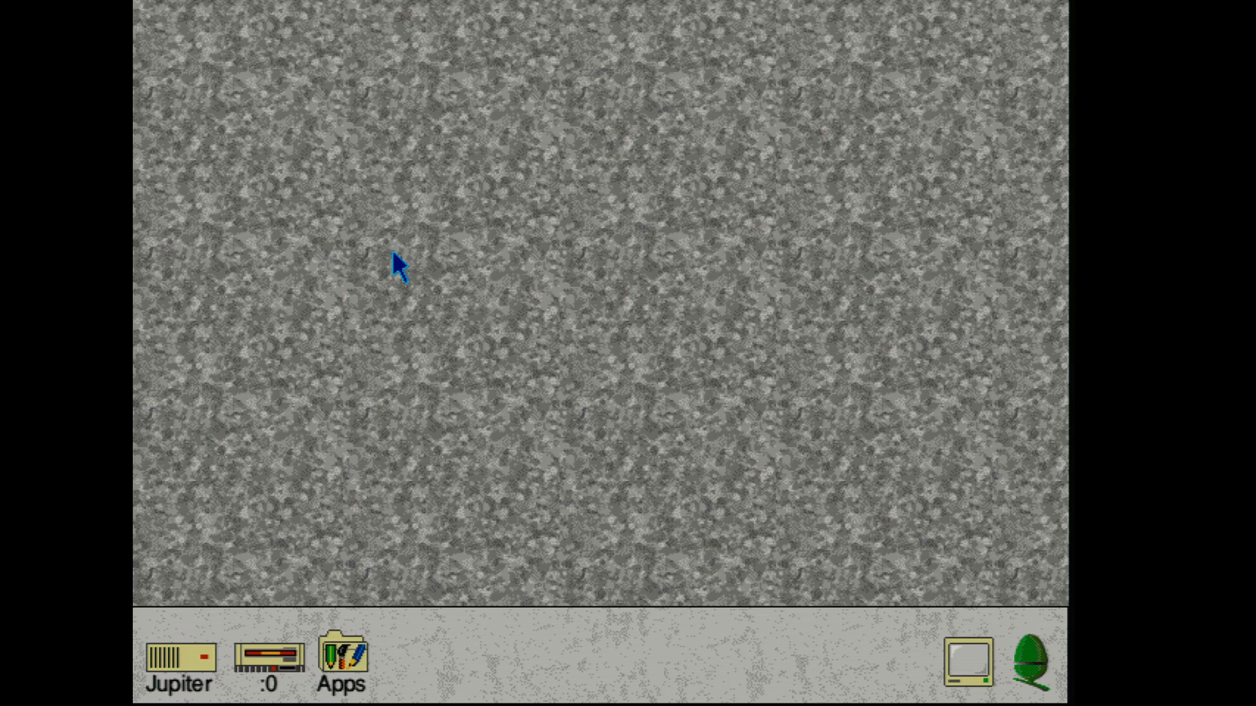
mouse_move(416, 235)
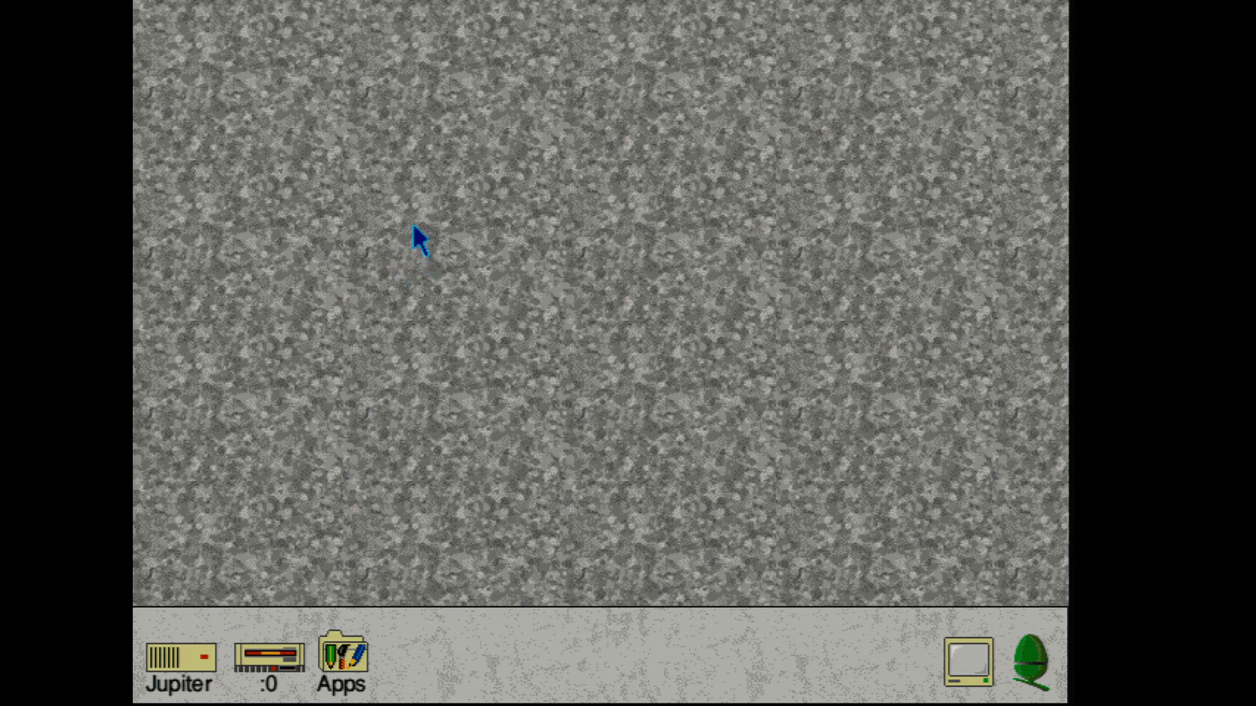
mouse_move(537, 289)
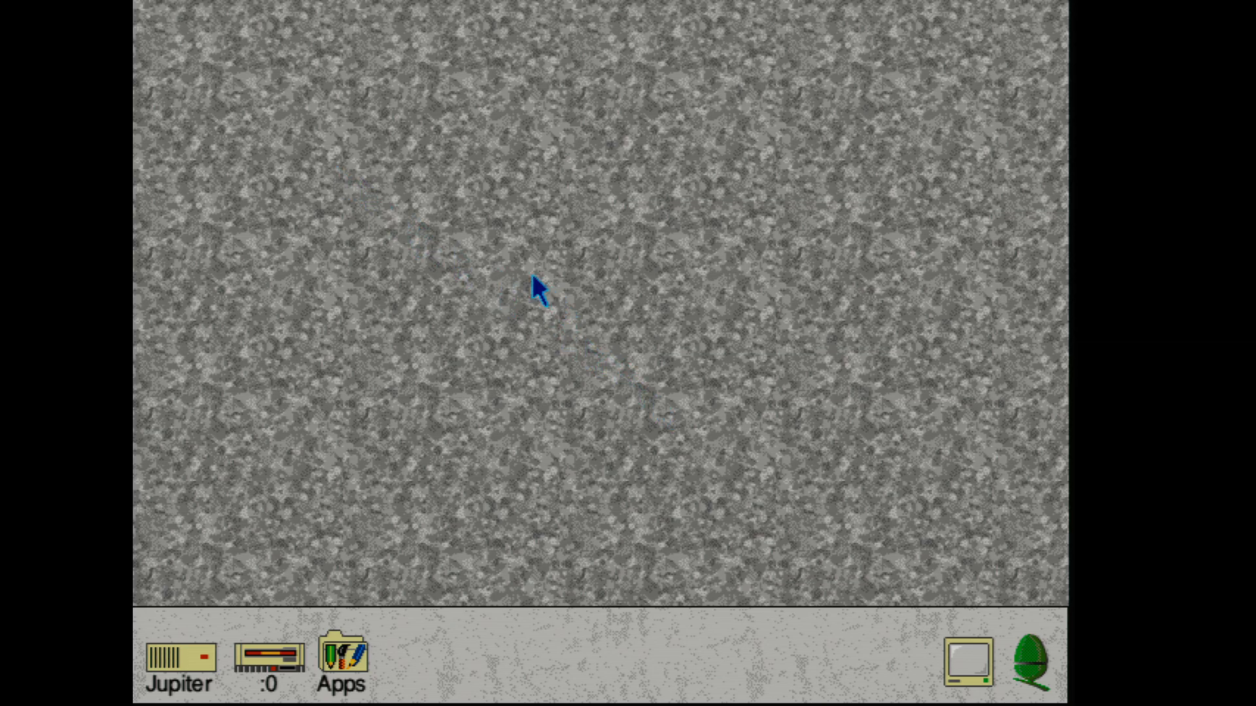
Step: Show the Jupiter drive's free space report (69M free of 203M) and dismiss it
right_click(536, 288)
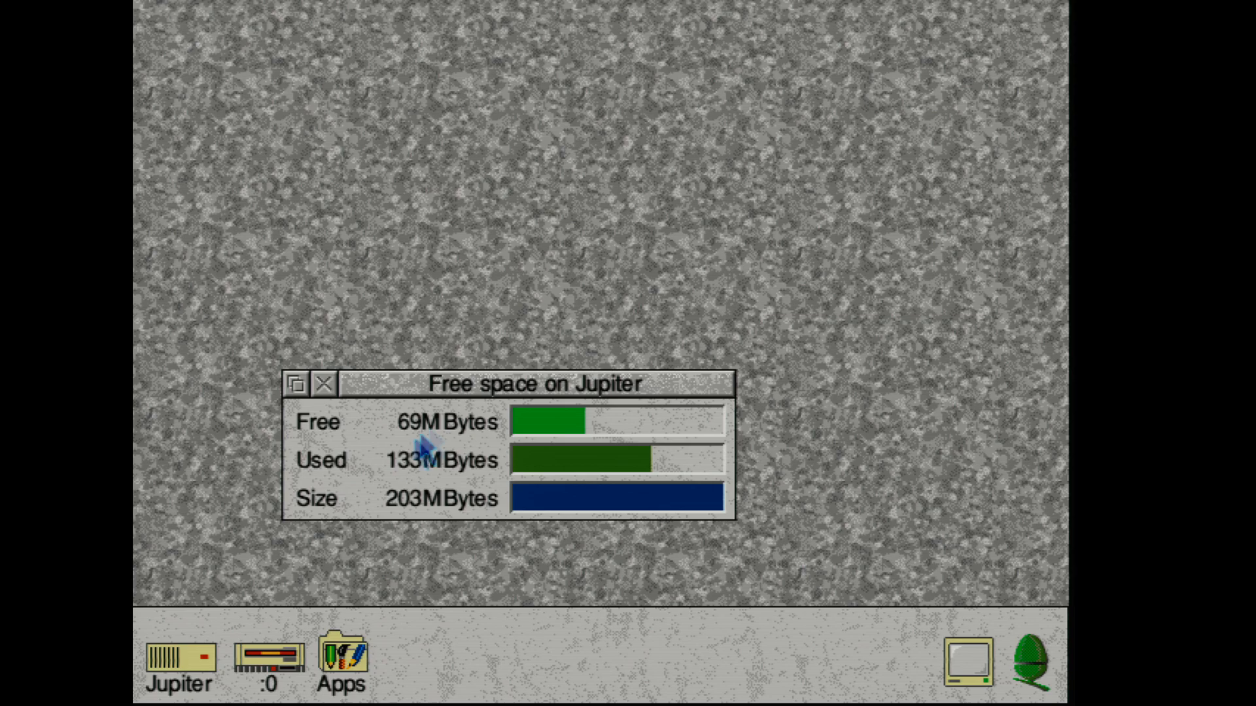
mouse_move(307, 418)
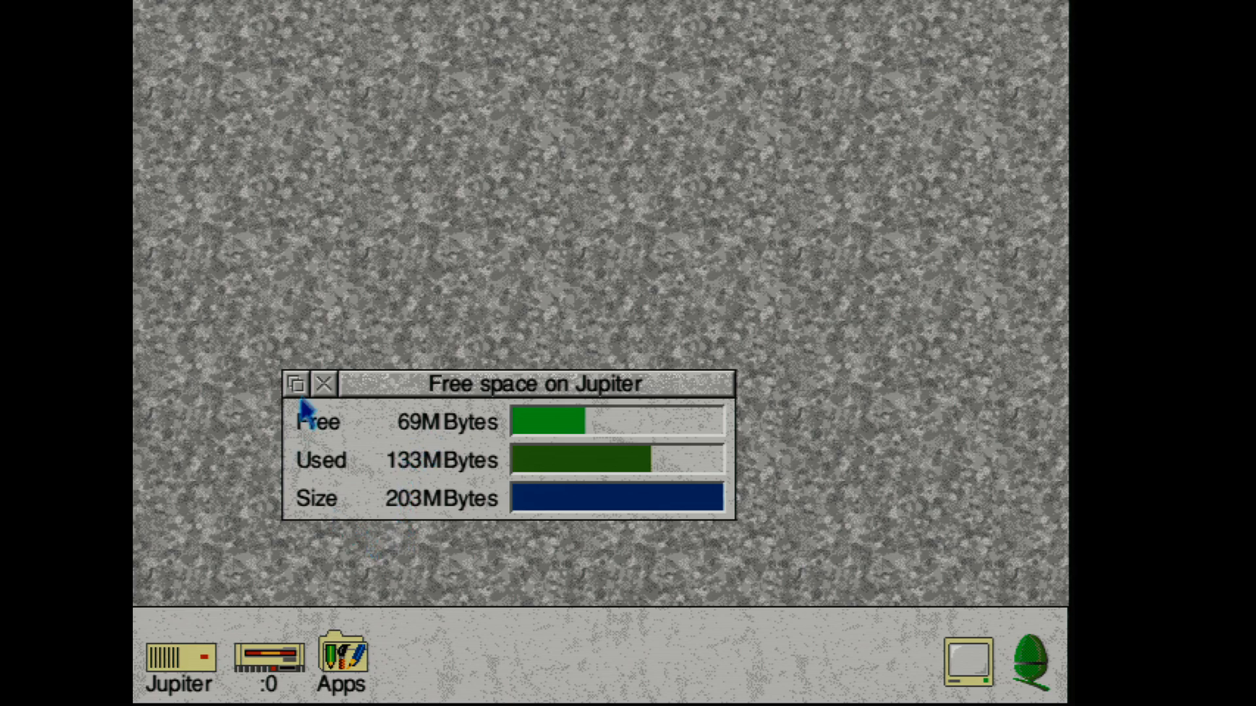
click(173, 660)
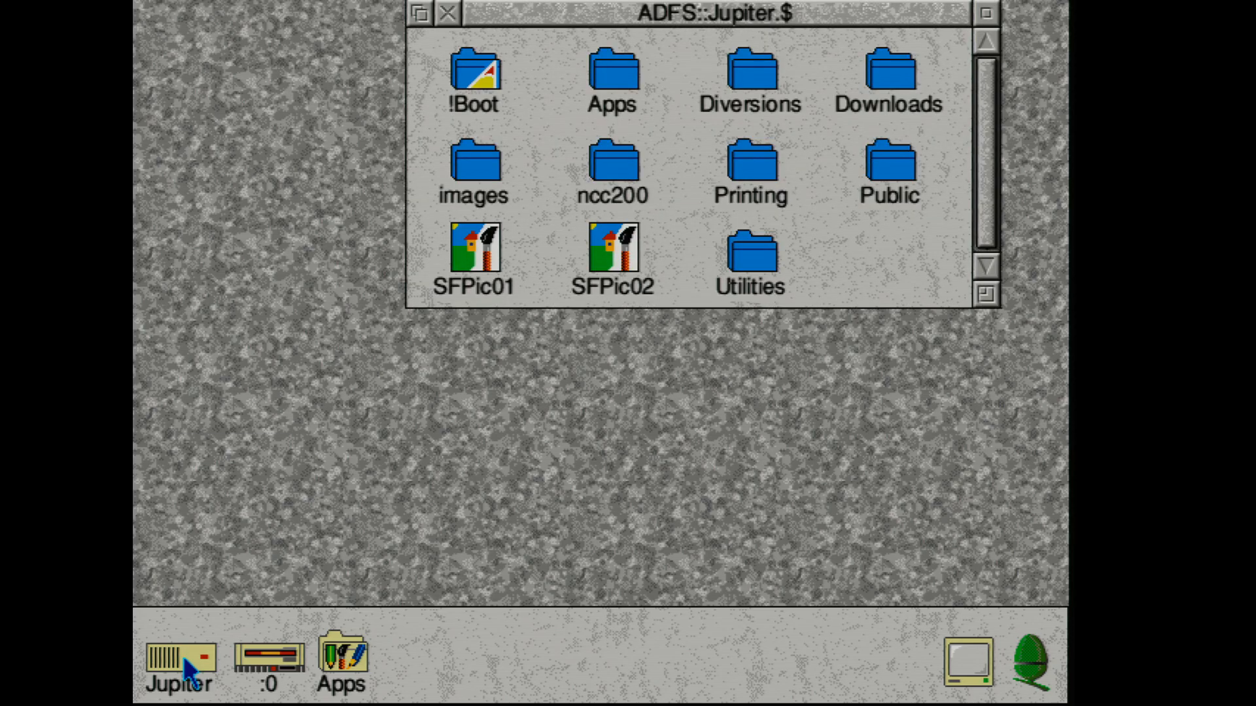
mouse_move(525, 401)
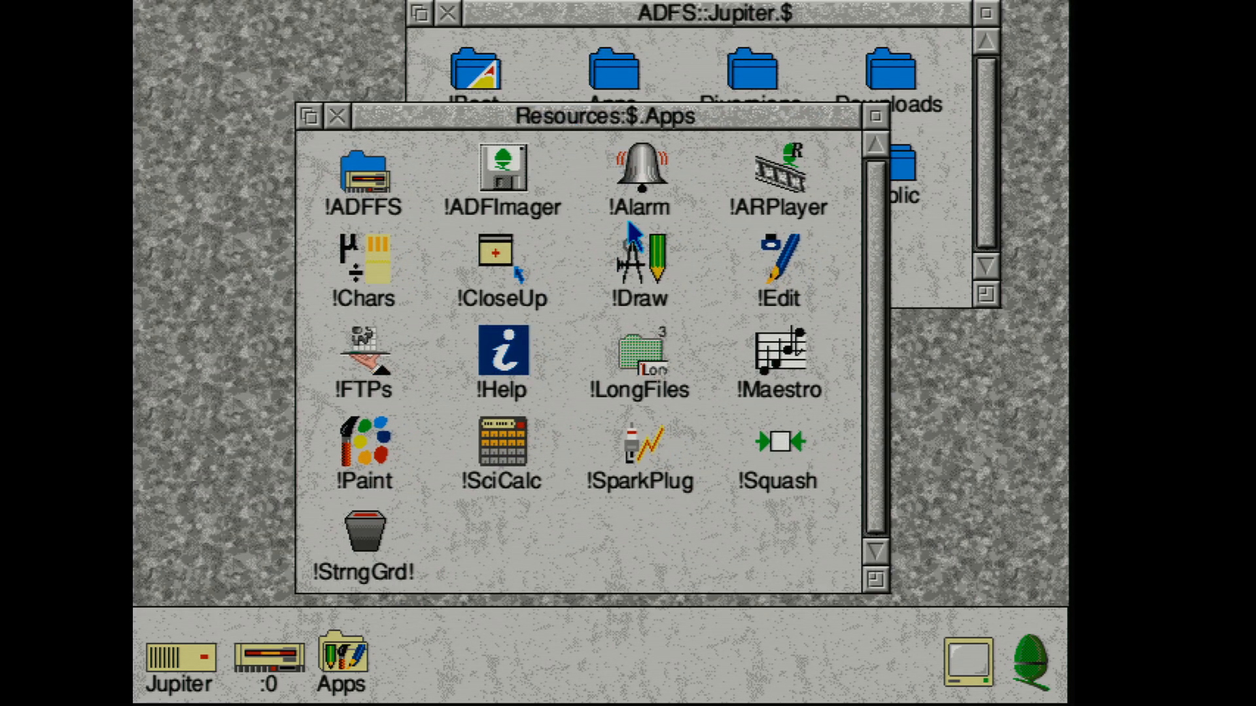
mouse_move(717, 392)
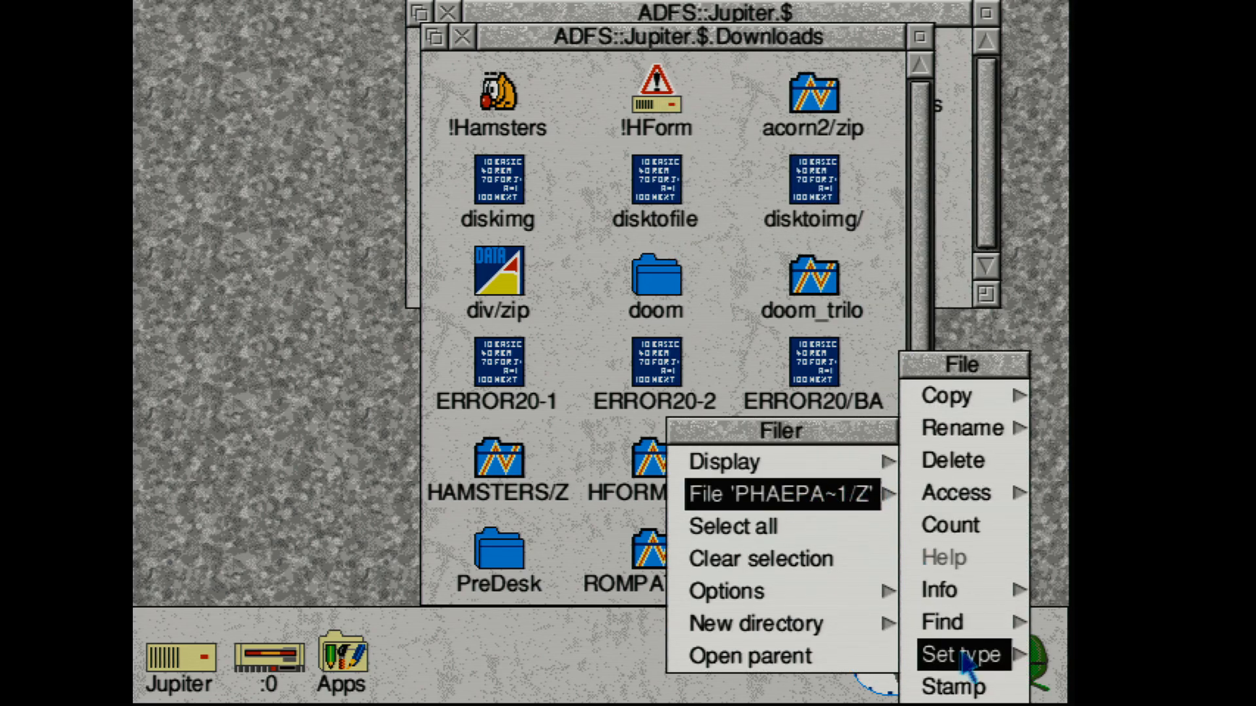
Step: Retype the file PHAEPA~1/Z as Archive via Set type 'Arc', then open the next item
click(960, 654)
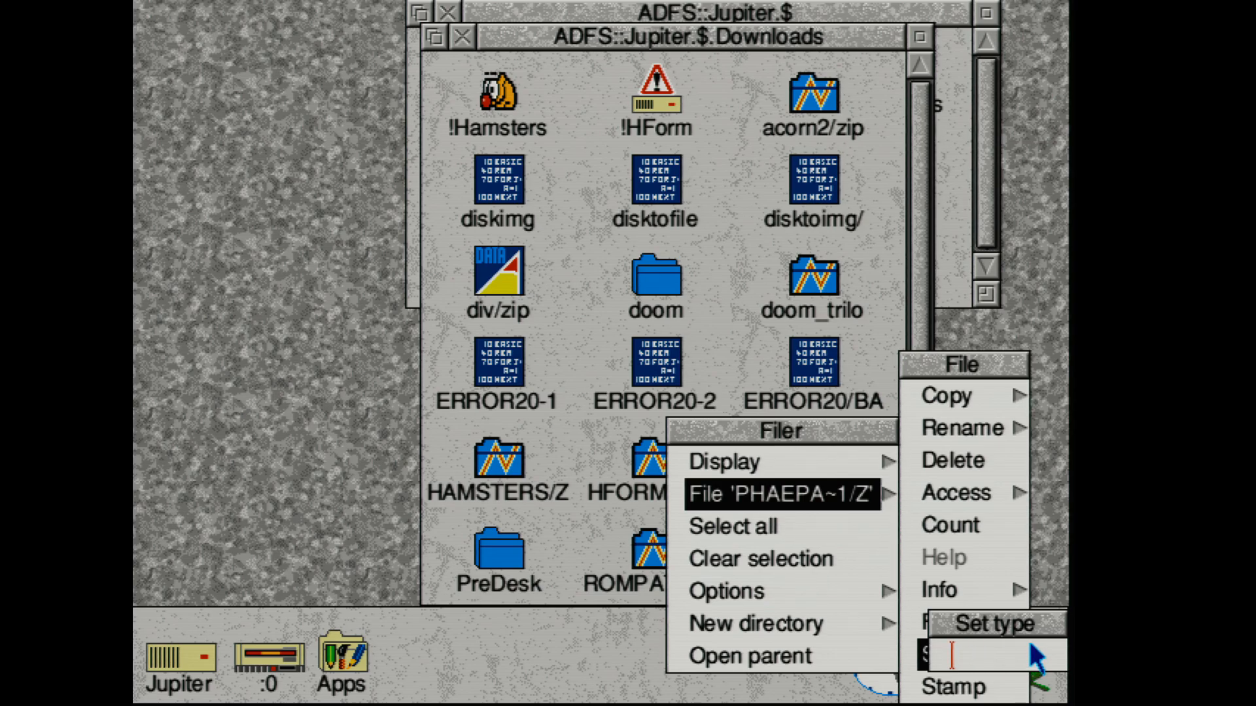
text(Archive)
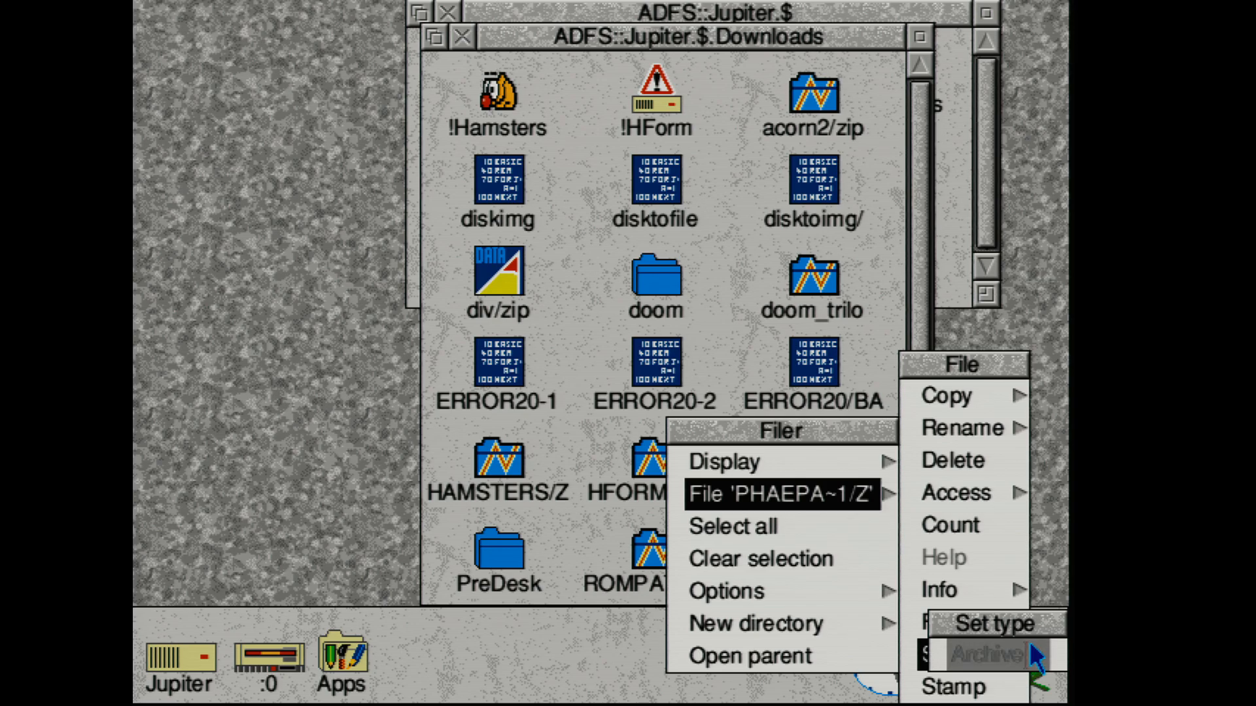
click(984, 657)
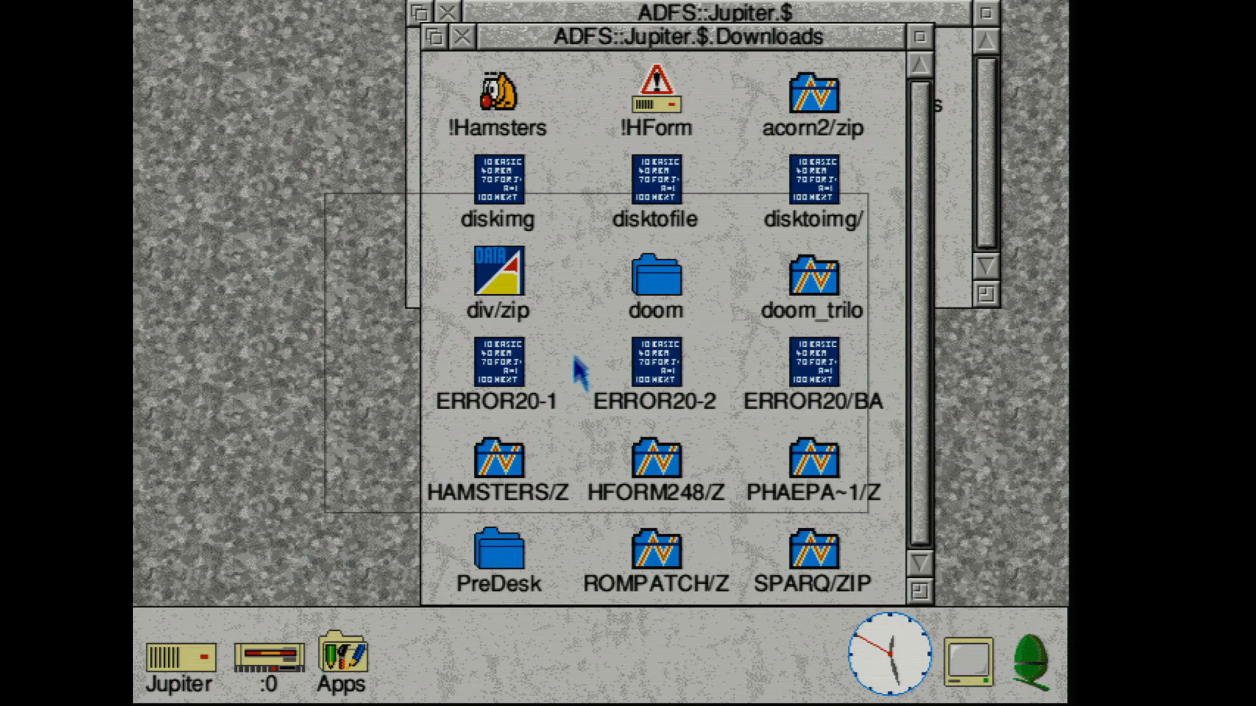
double_click(813, 468)
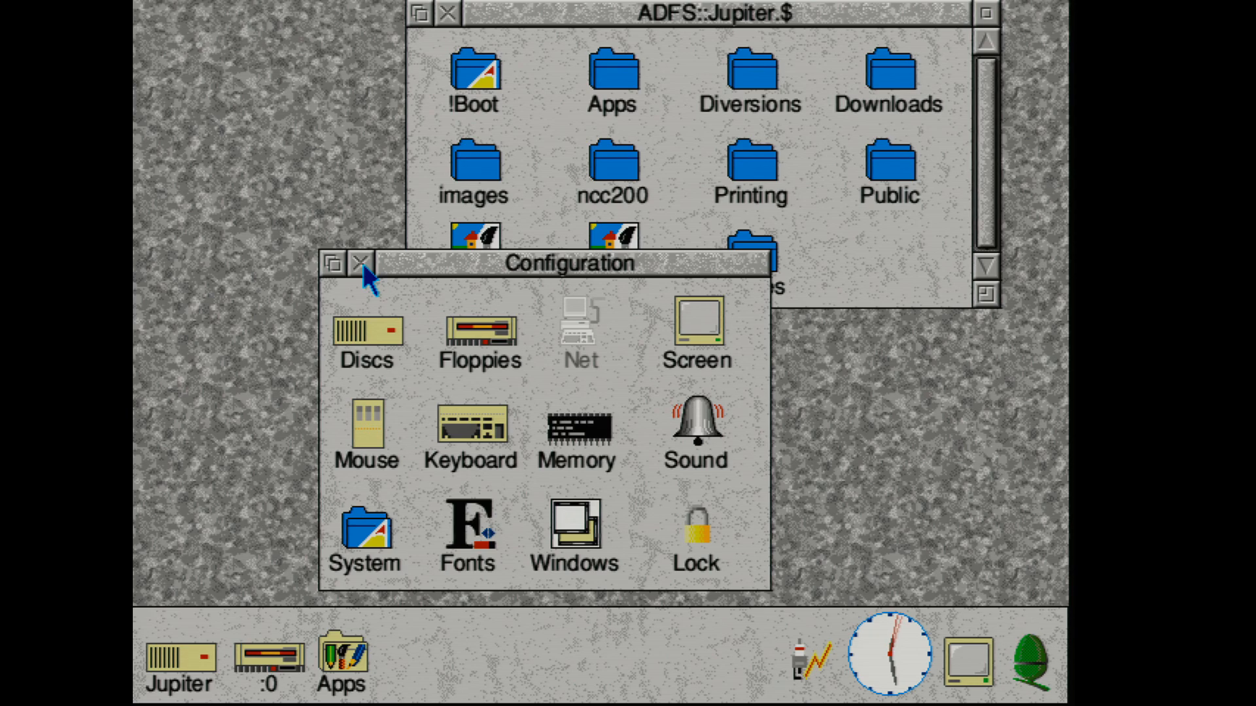
click(359, 264)
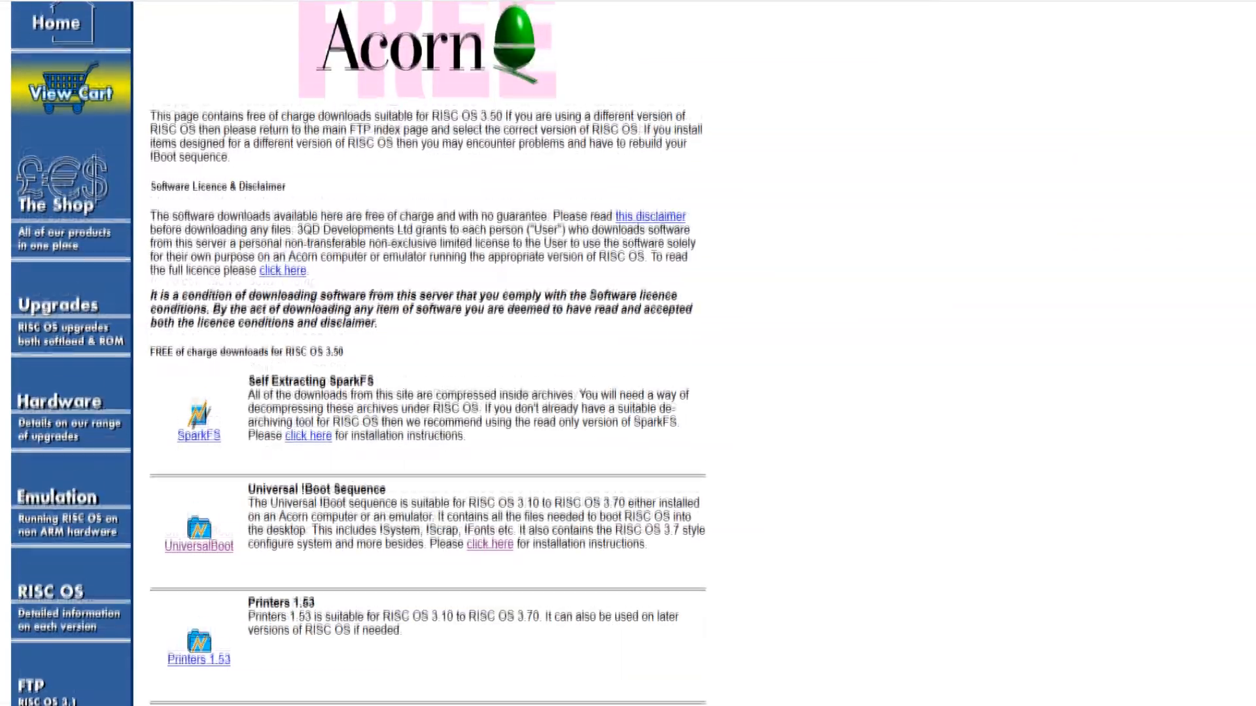
Step: Scroll the RISC OS 3.5 downloads page down to the Part1, Part2 and Unarchive entries
scroll(down, 3)
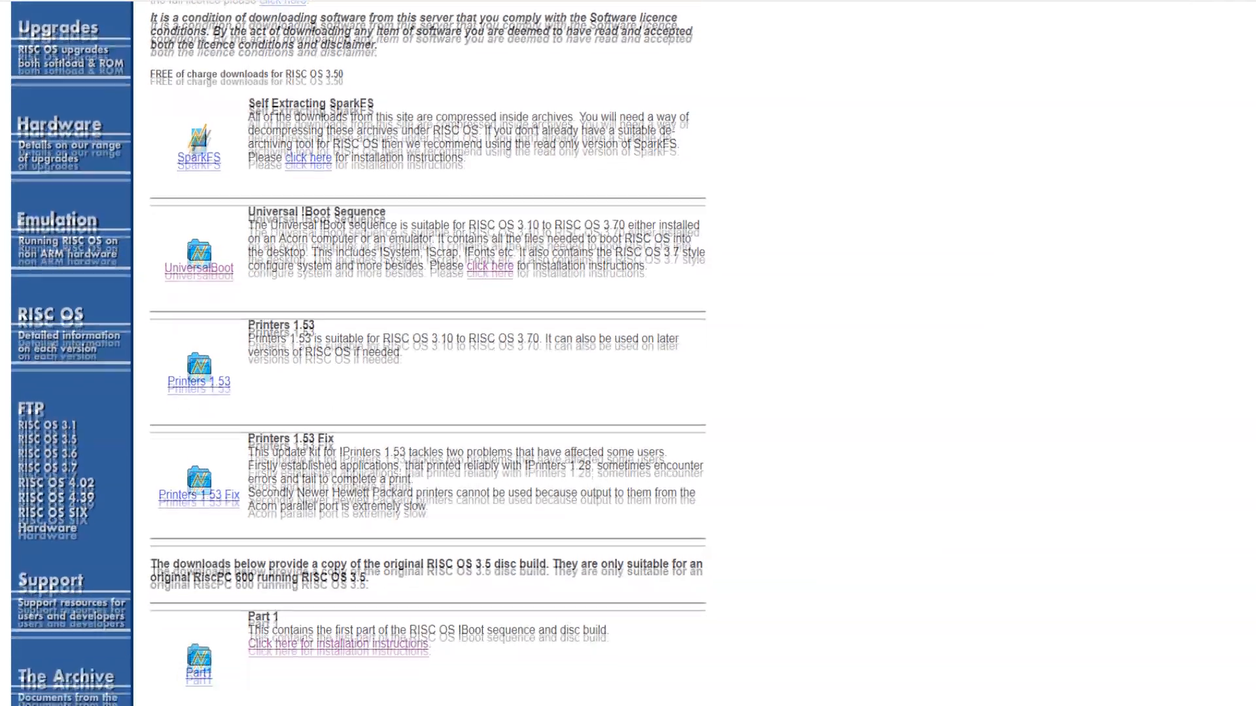
scroll(down, 3)
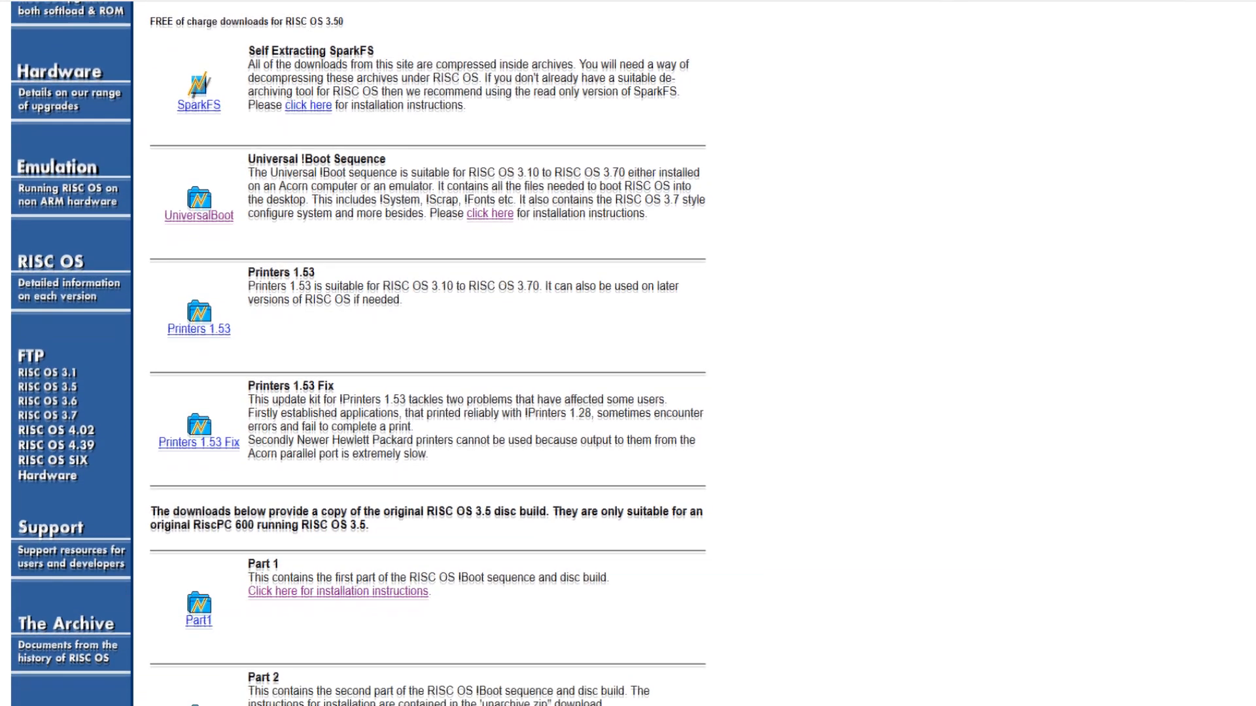
scroll(down, 3)
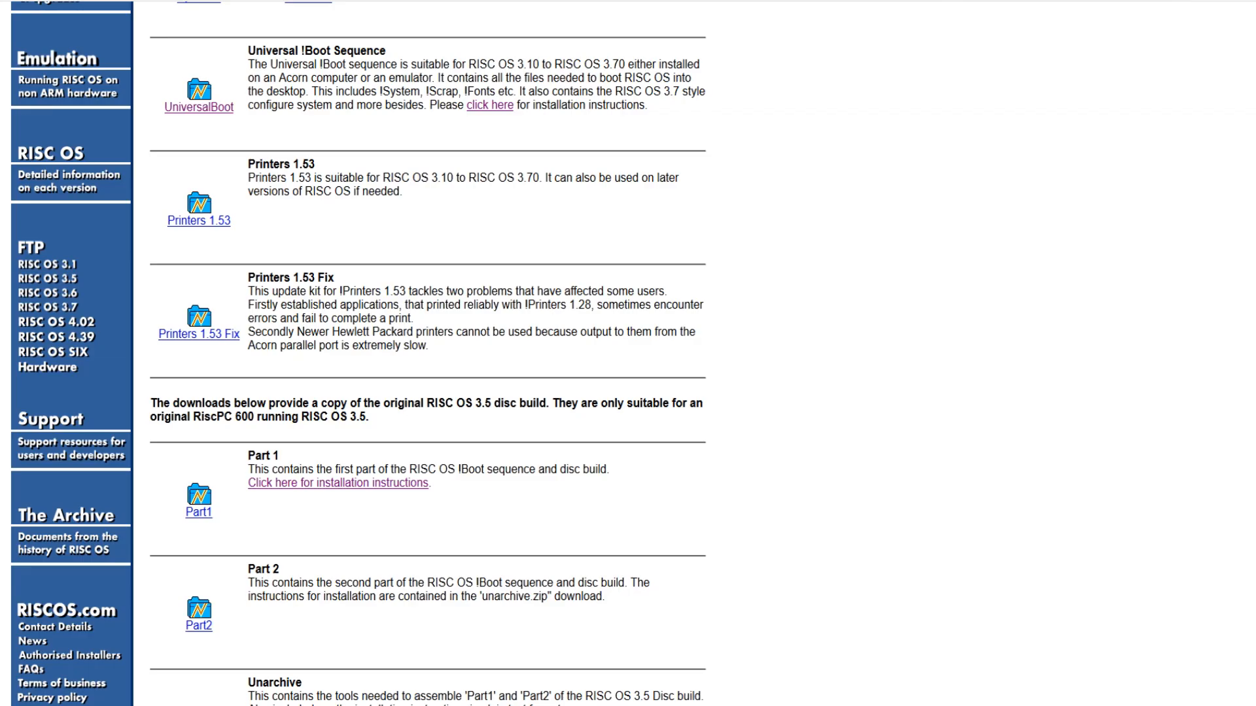
scroll(down, 3)
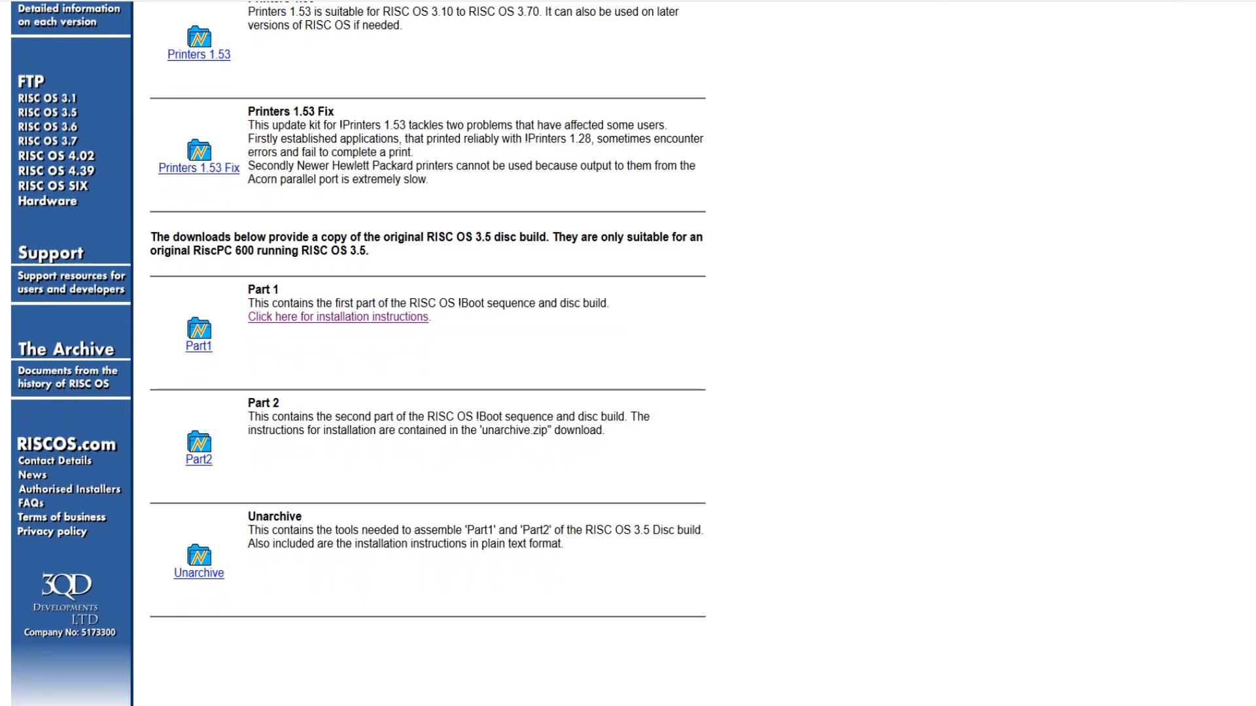
scroll(down, 3)
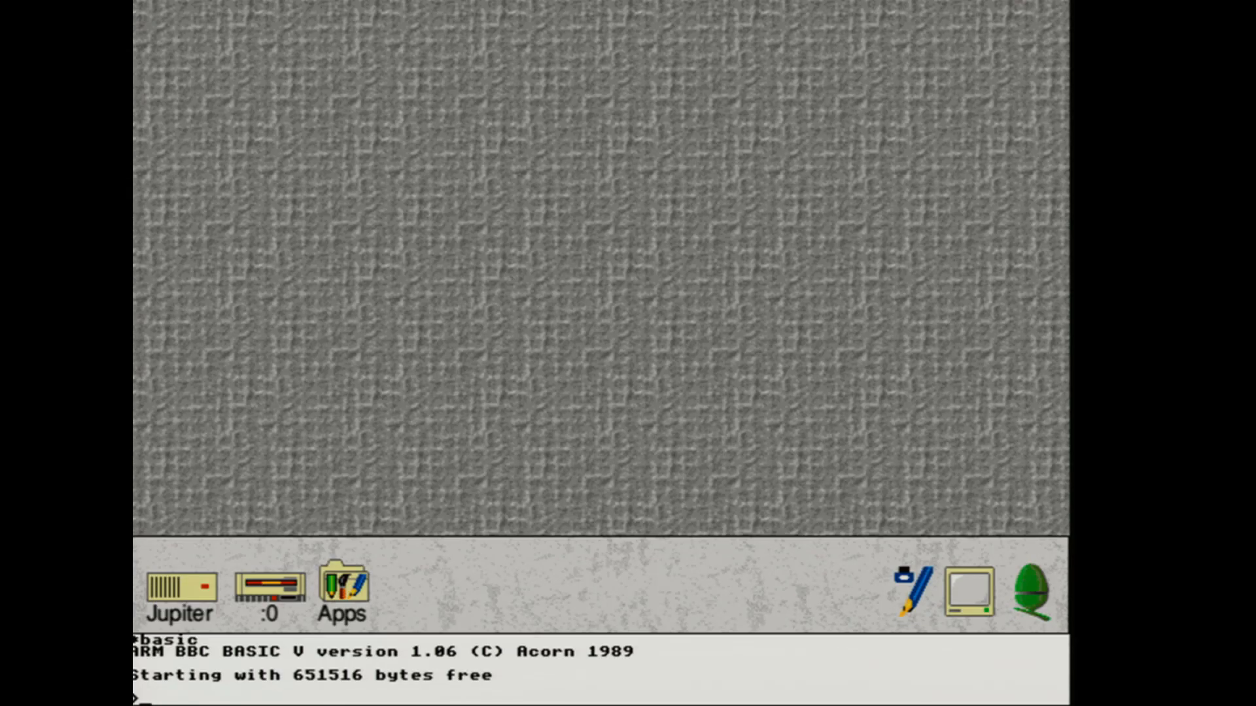
Step: Enter BASIC line 10 PRINT "RiscOS is the best! " and begin line 20 GOTO
text(10)
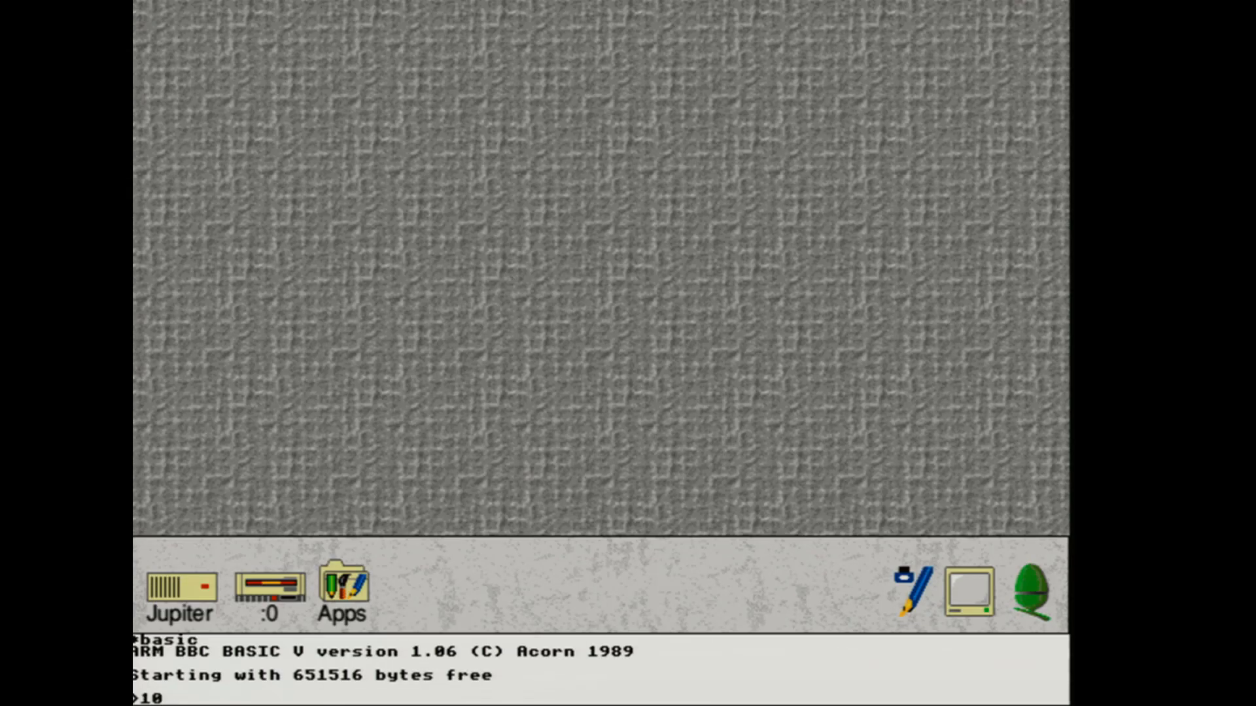
text(PRINT)
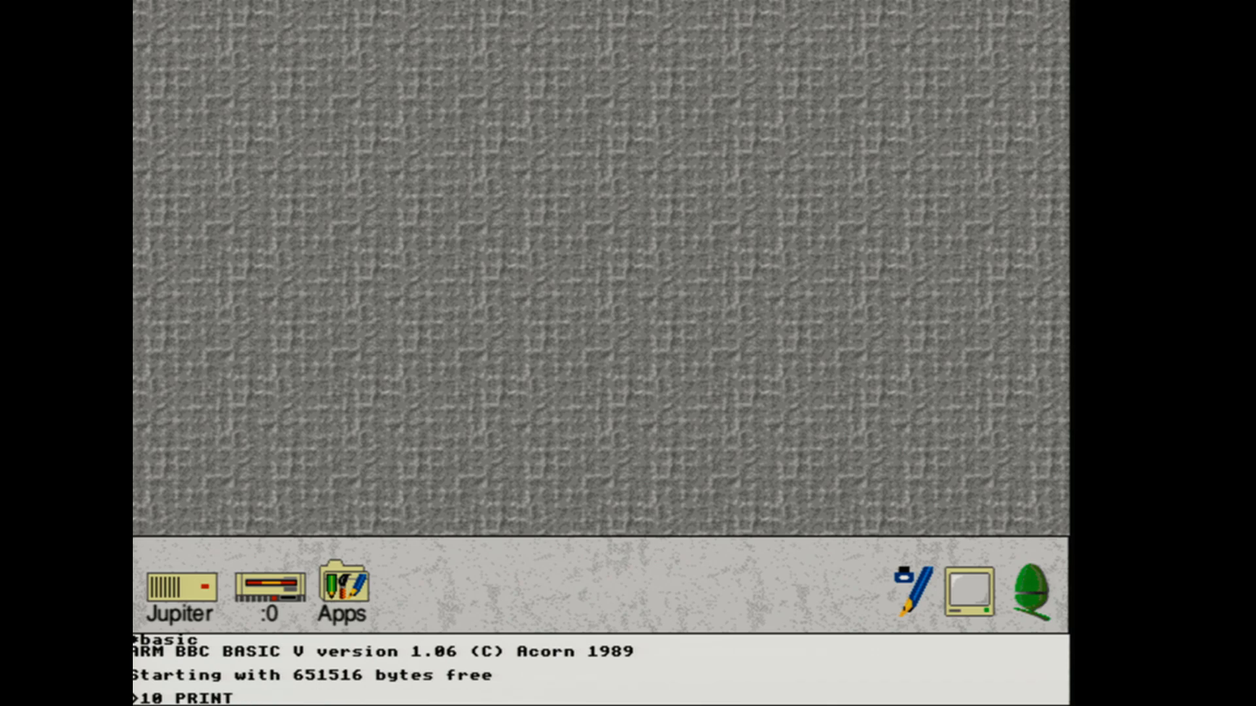
text("Ris)
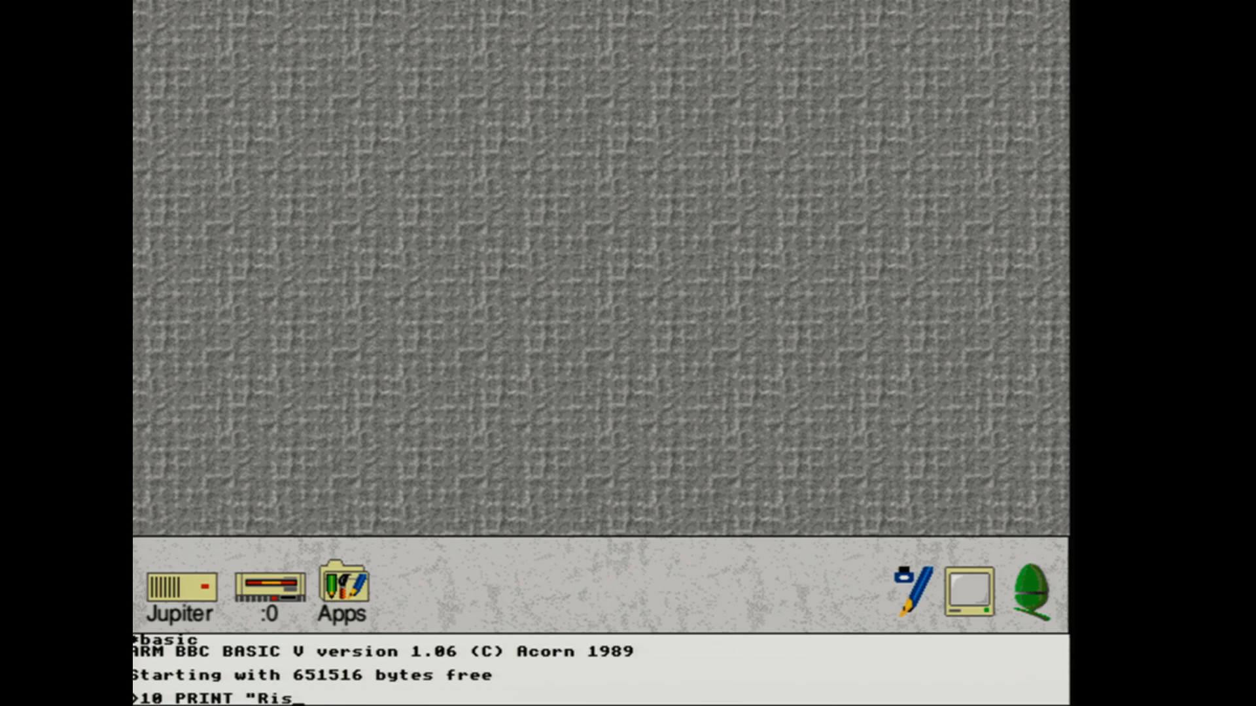
text(cOS is the be)
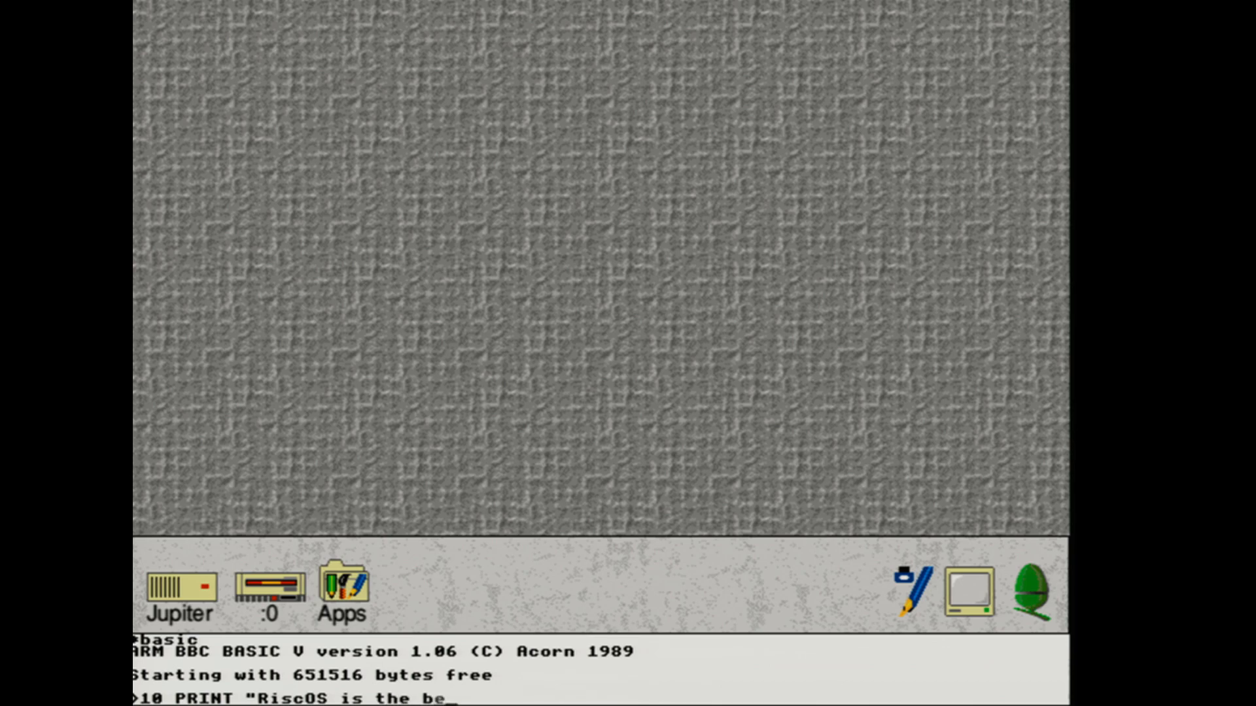
text(st!)
text(20)
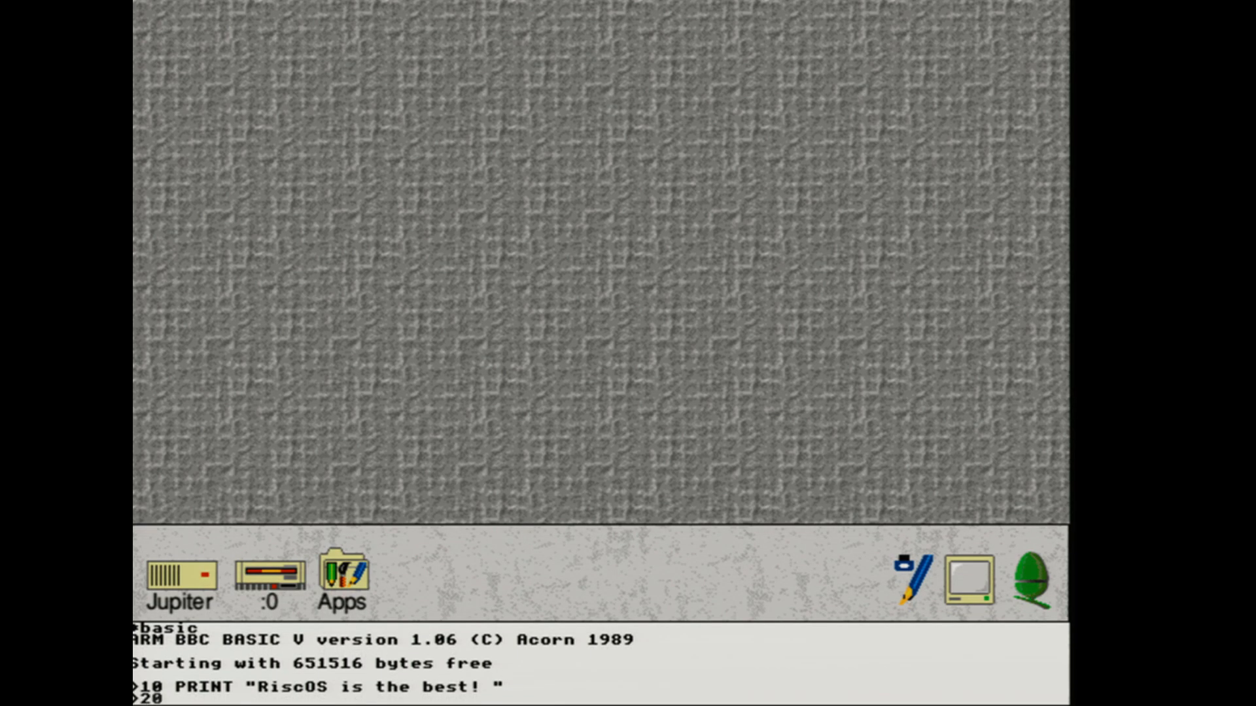
text(GO)
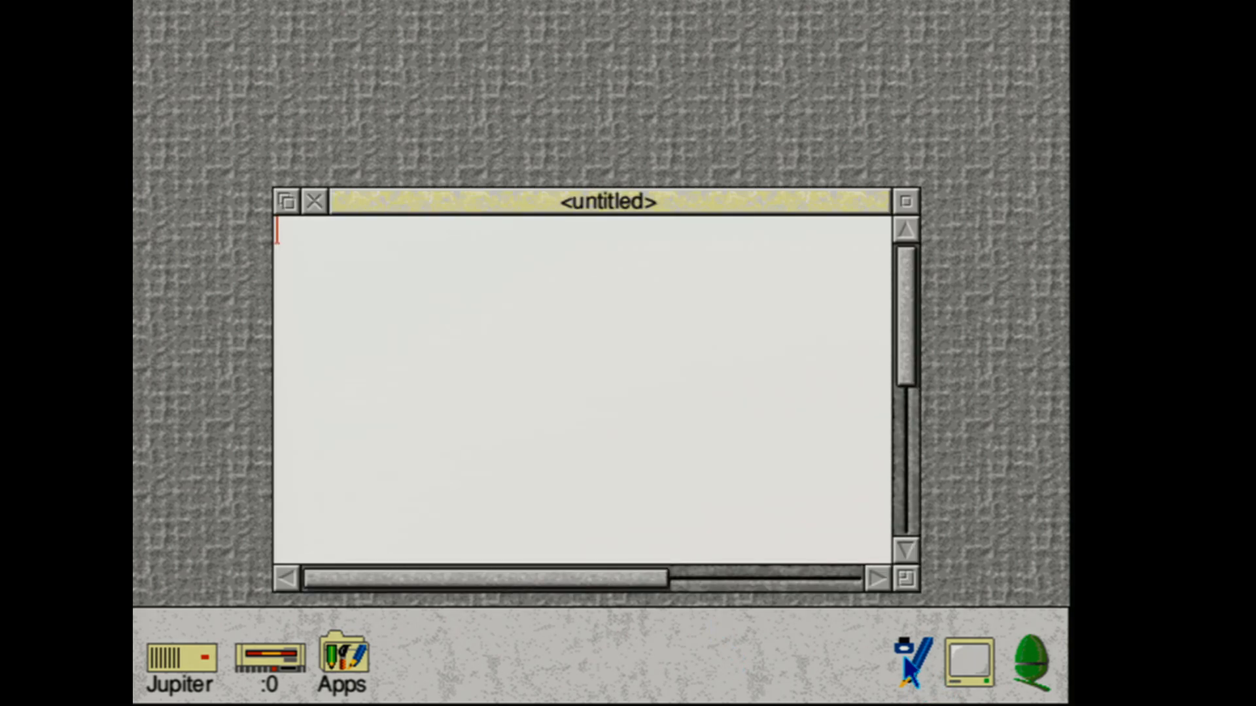
Step: Write 10 PRINT "GouldFish On the RISCPC 600 " and 20 GOTO 10 in Edit
text(10)
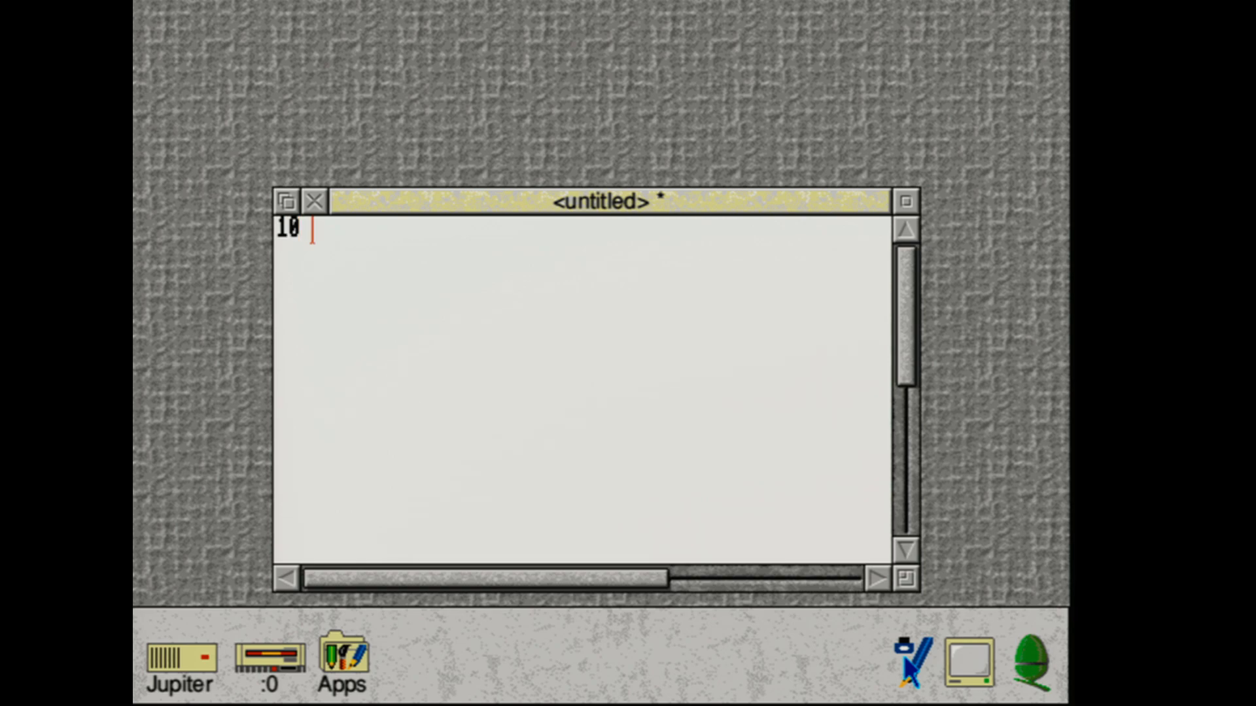
text(PRINT ")
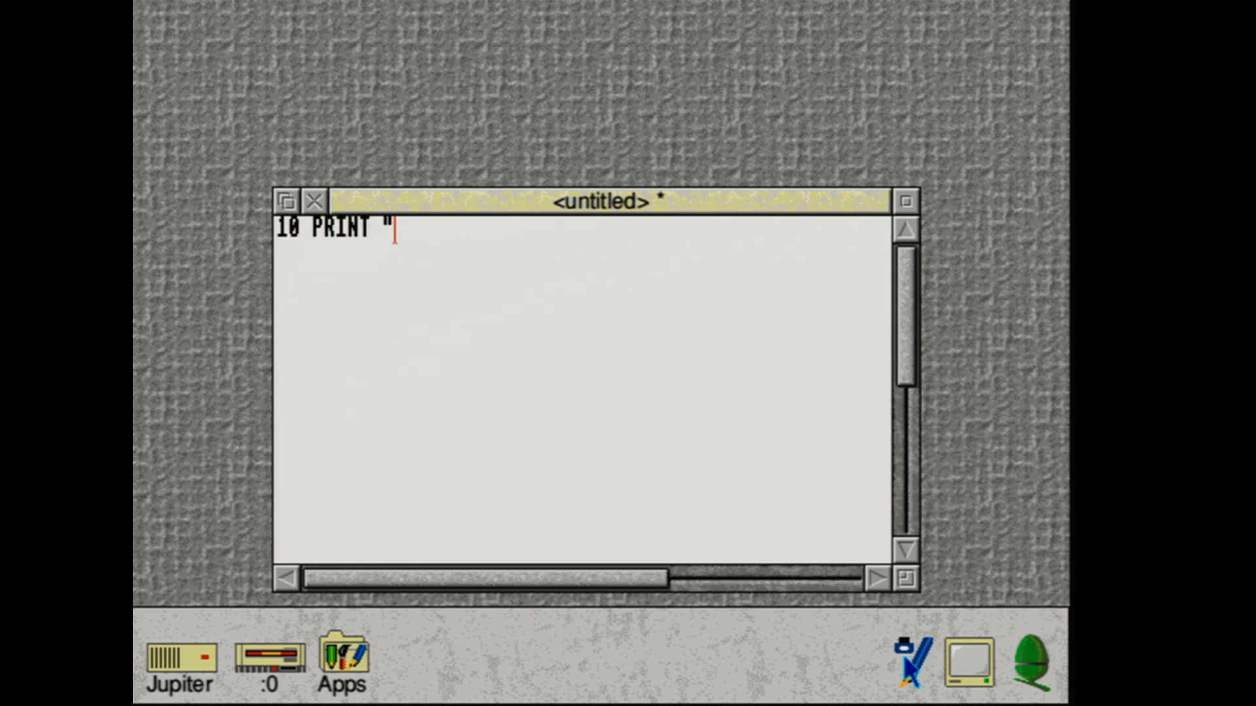
text(GouldFish)
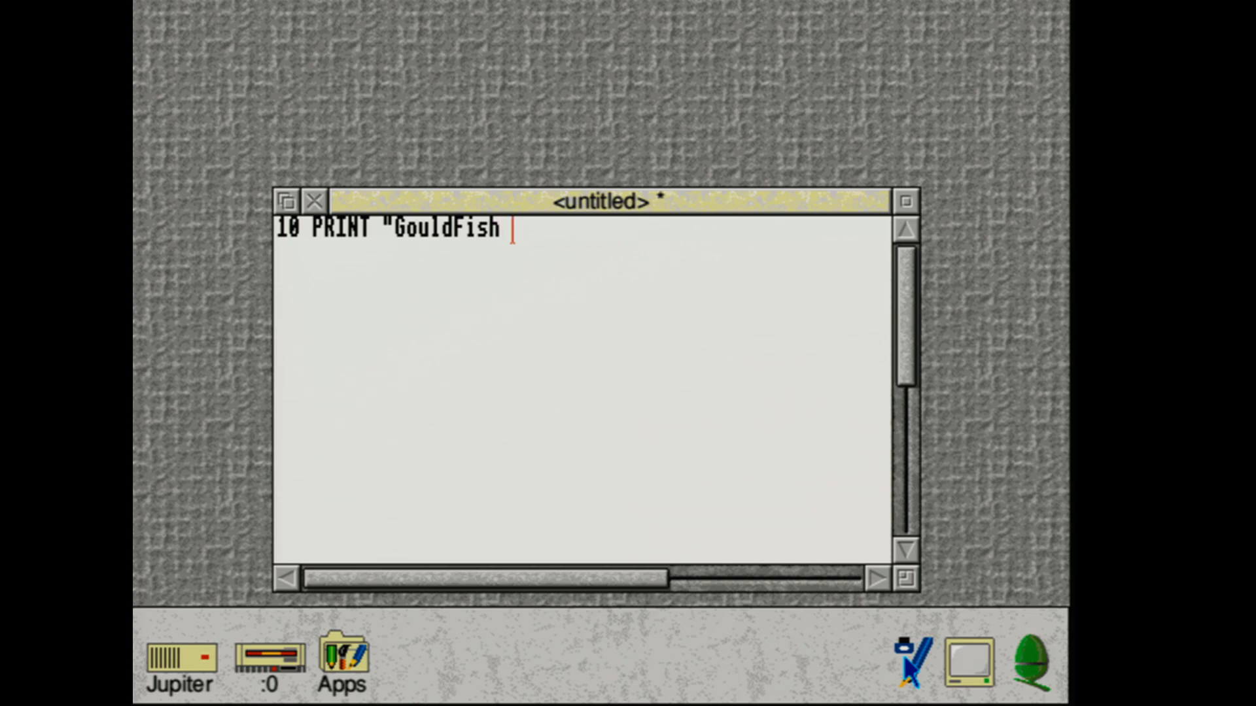
text(On the RISC)
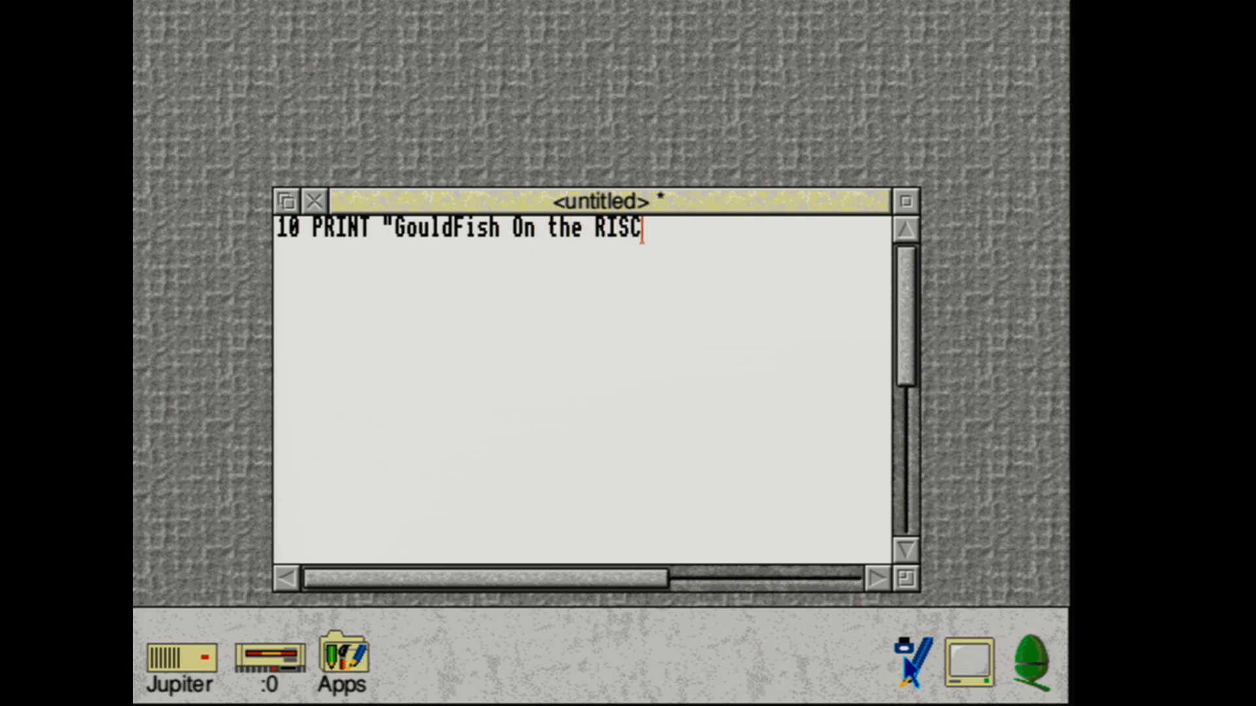
text(PC 600 ";)
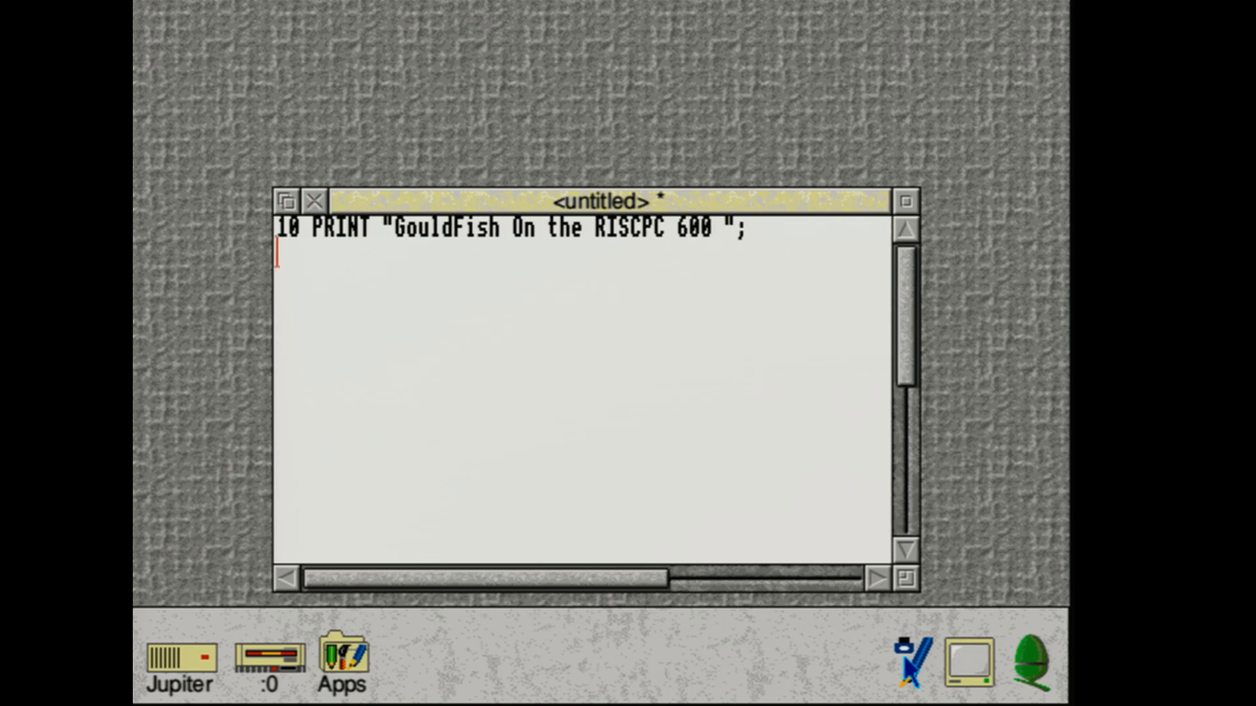
text(20 GOTO 10)
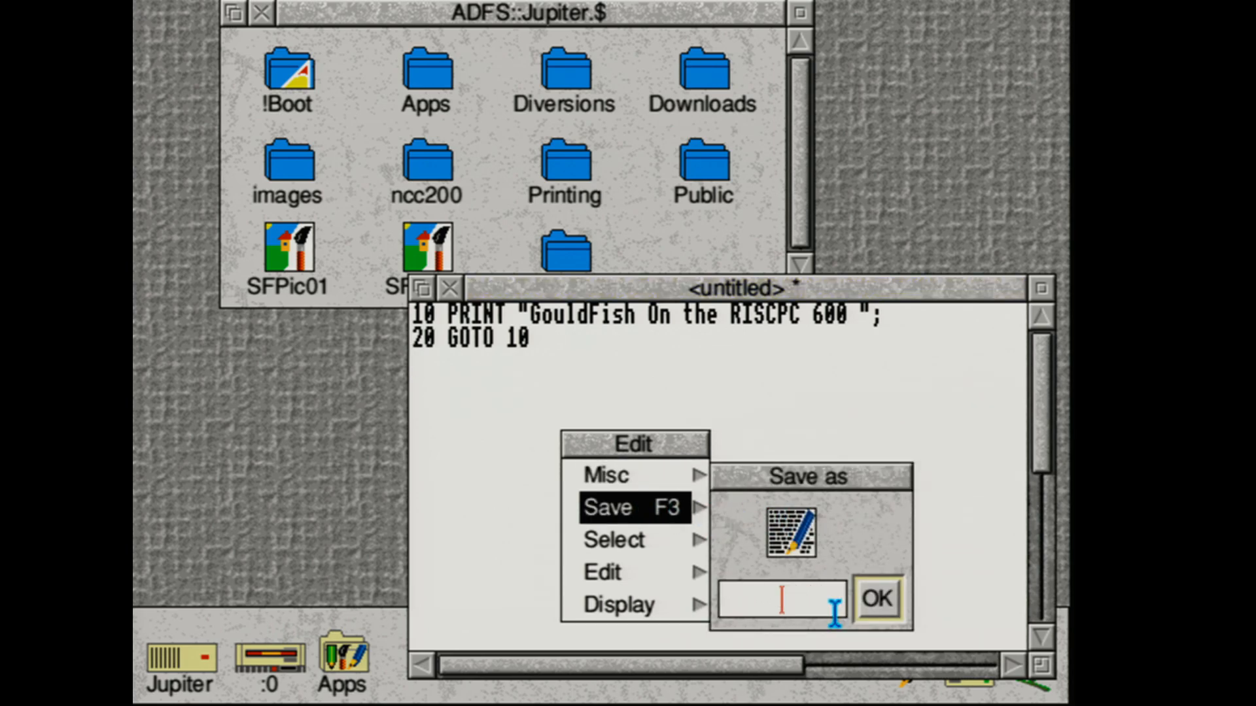
Step: Save the program as GFG on the Jupiter disc and close the Edit window
text(GFG)
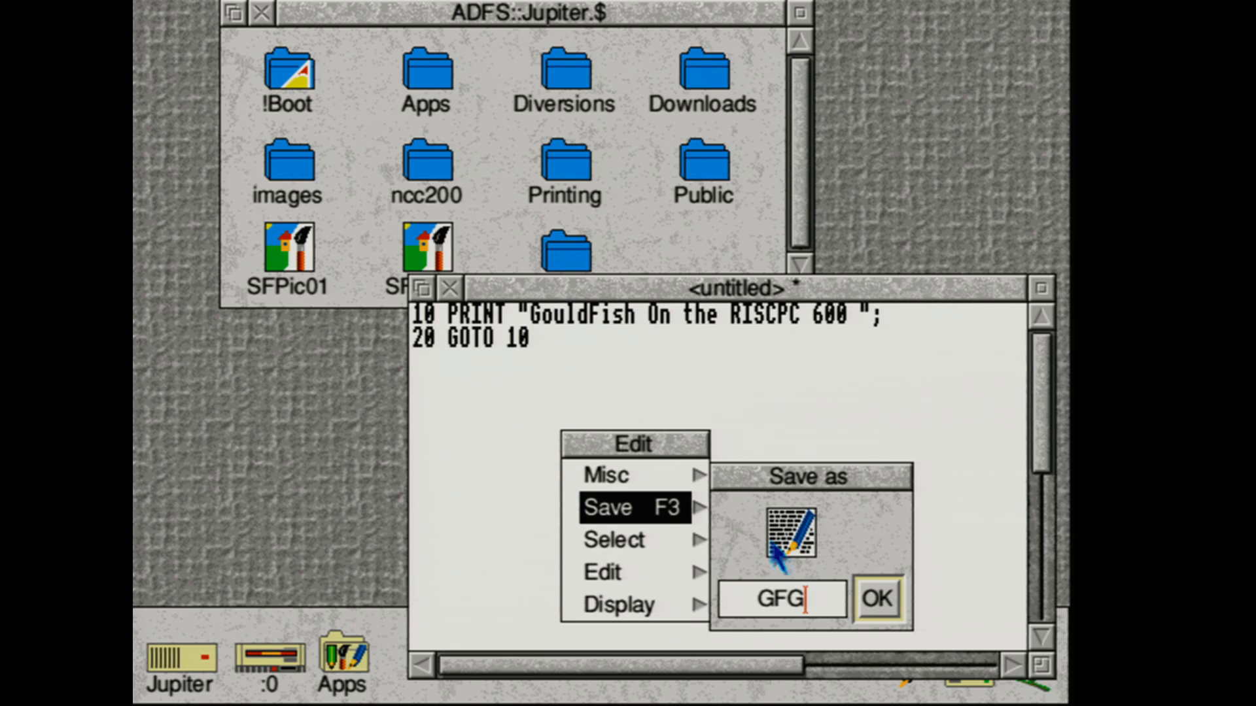
click(879, 599)
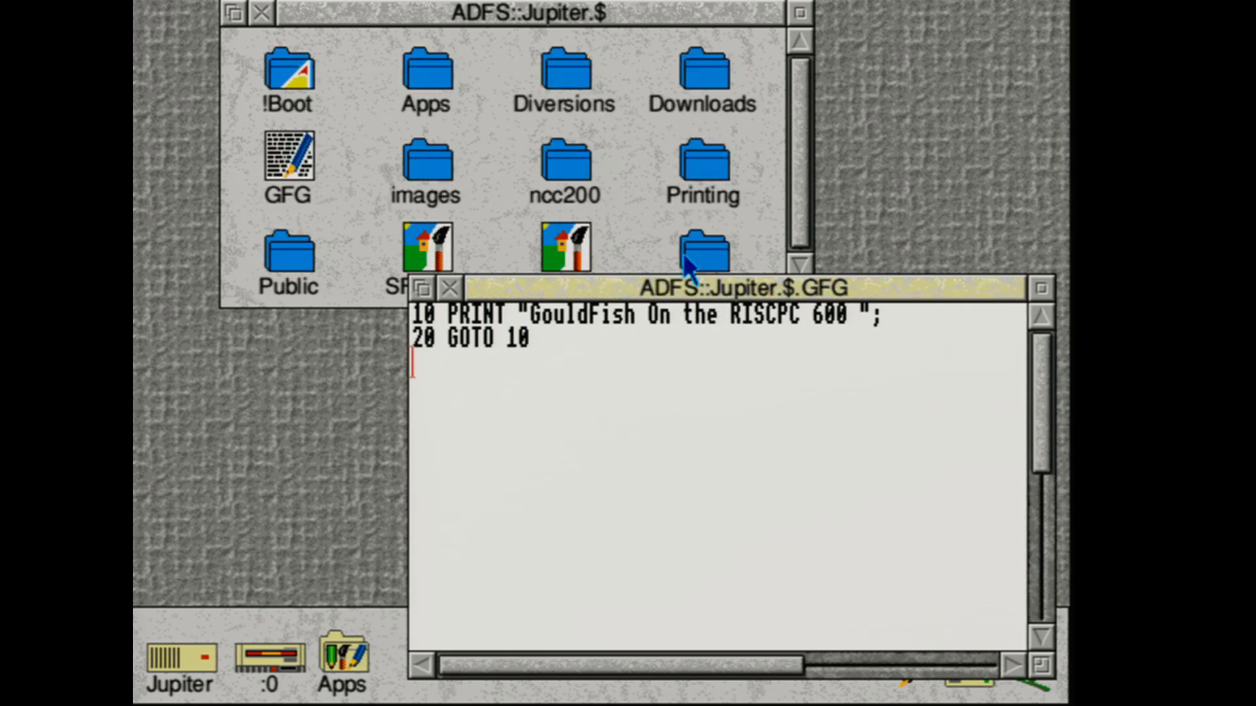
click(450, 285)
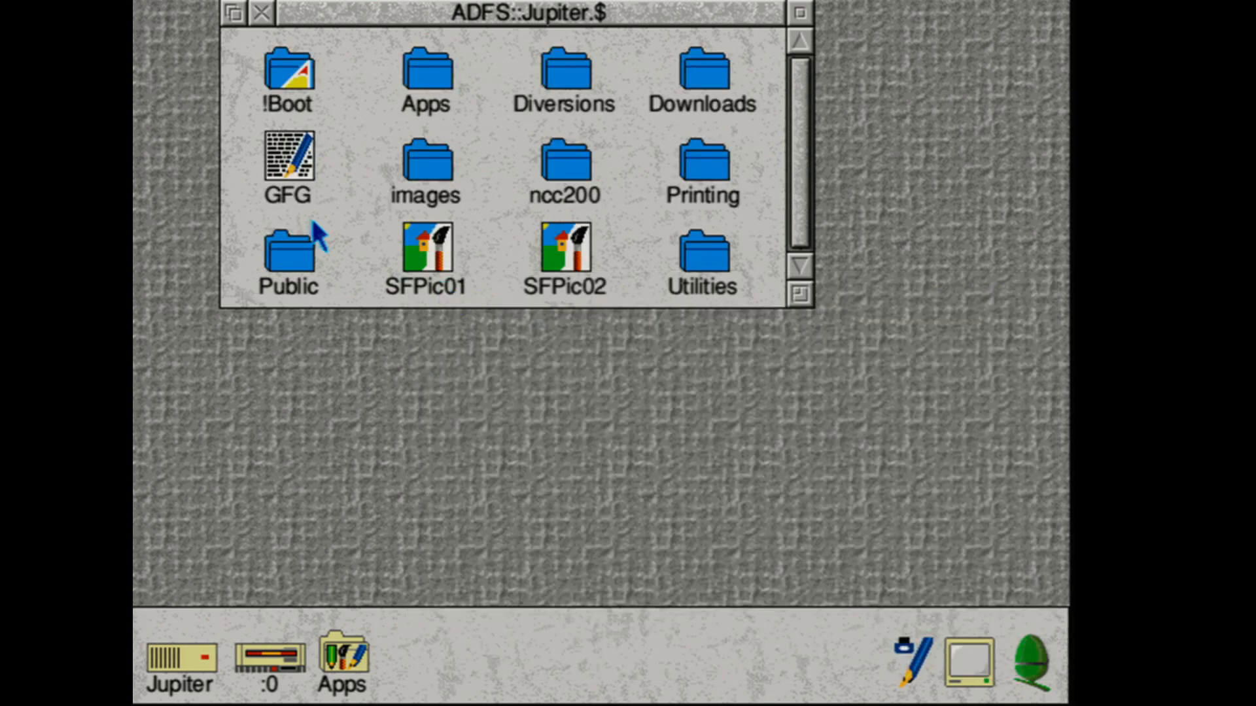
Step: Set the saved GFG file's type to Basic from the Filer
double_click(288, 157)
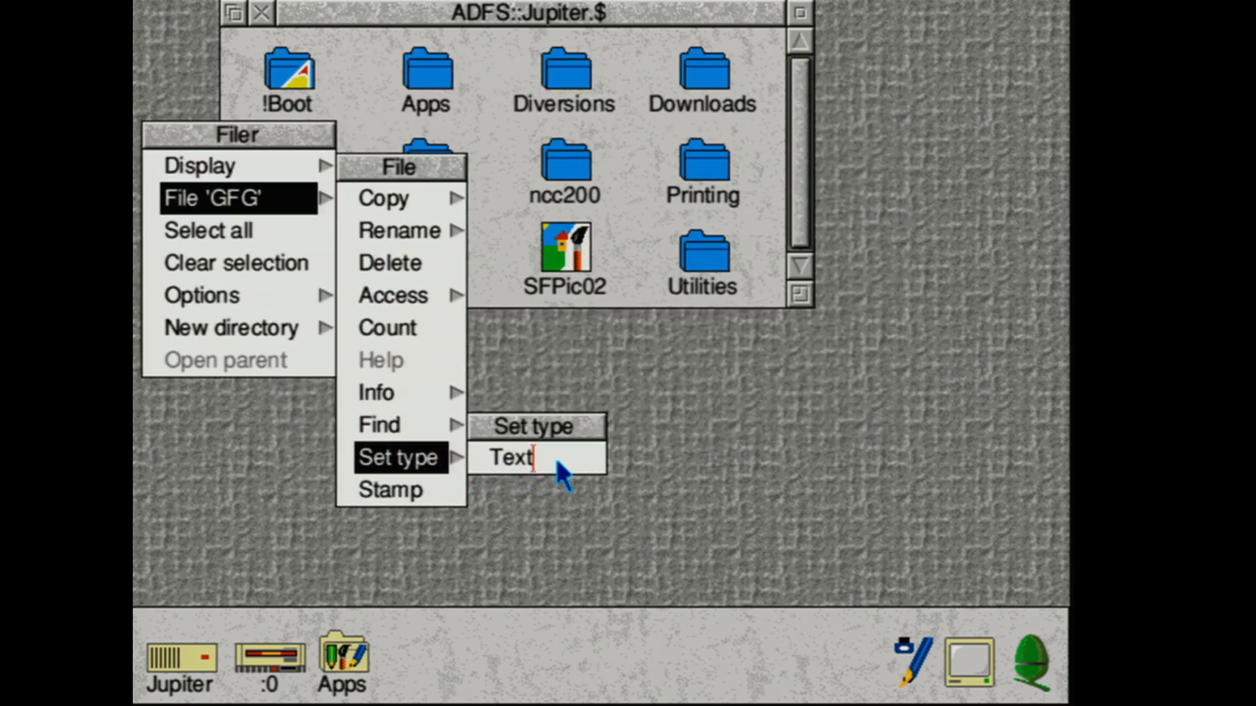
text(Basic)
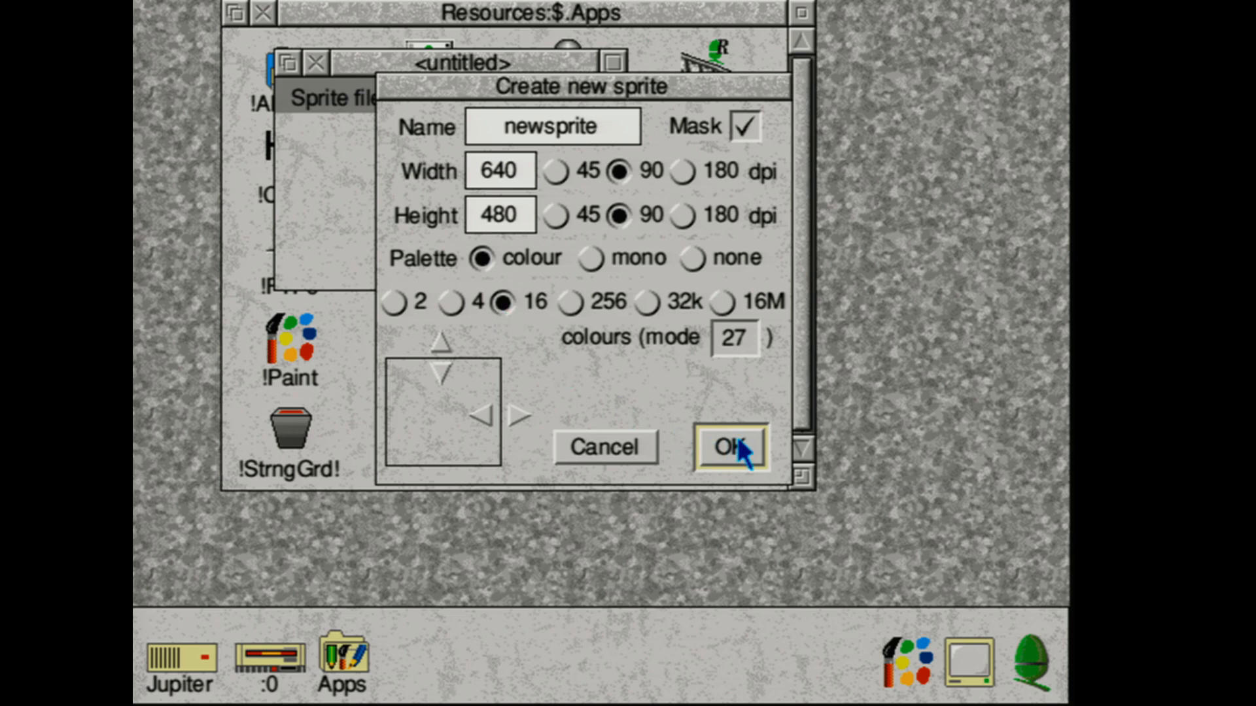
Step: Create the 640×480 16-colour newsprite and fill its canvas with black
click(732, 447)
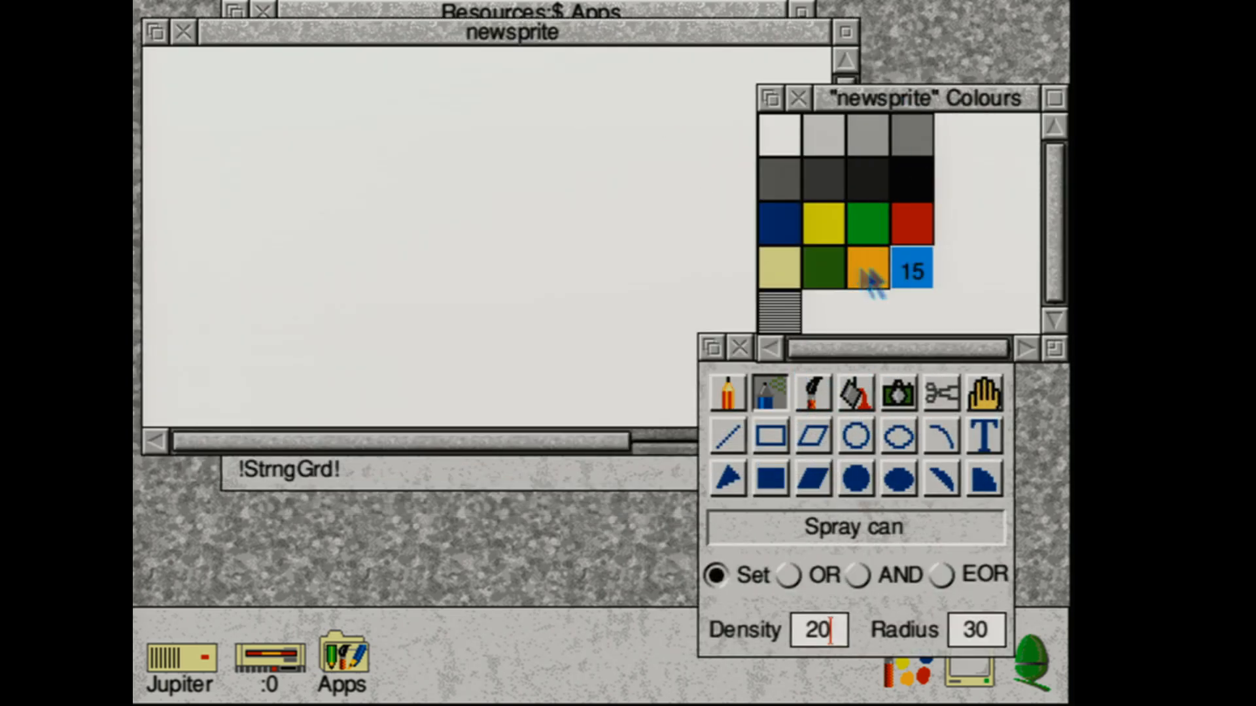
click(853, 392)
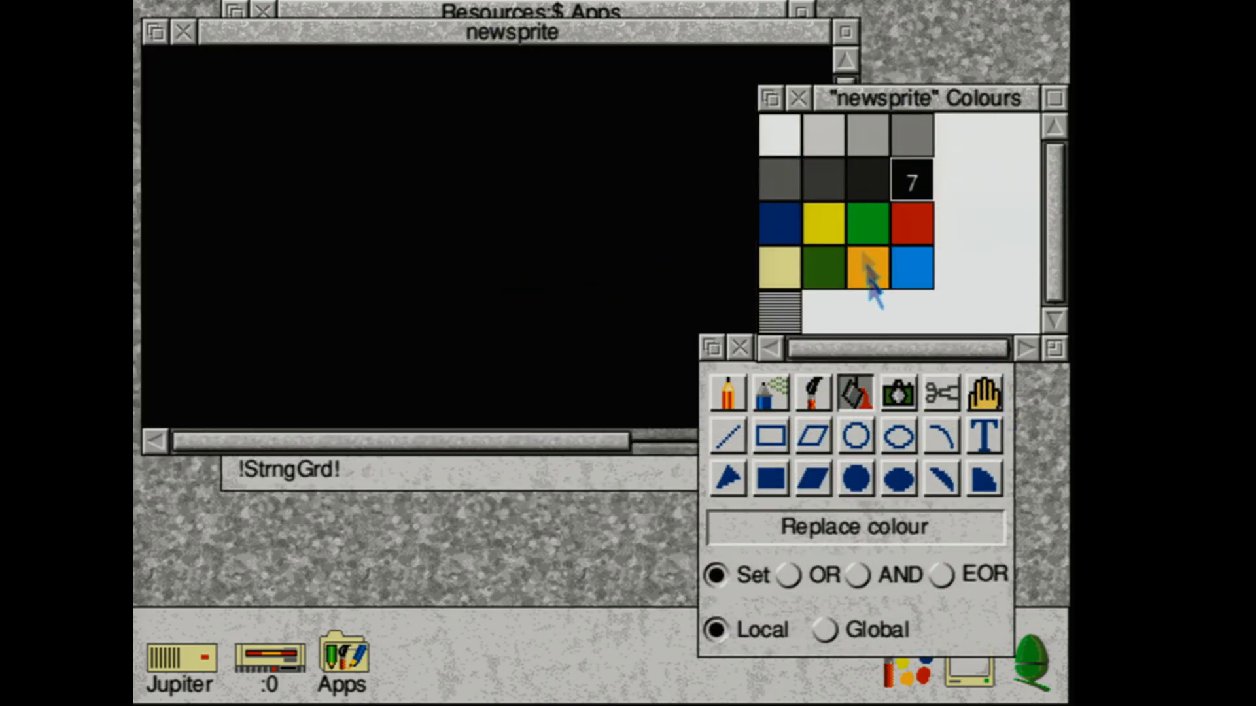